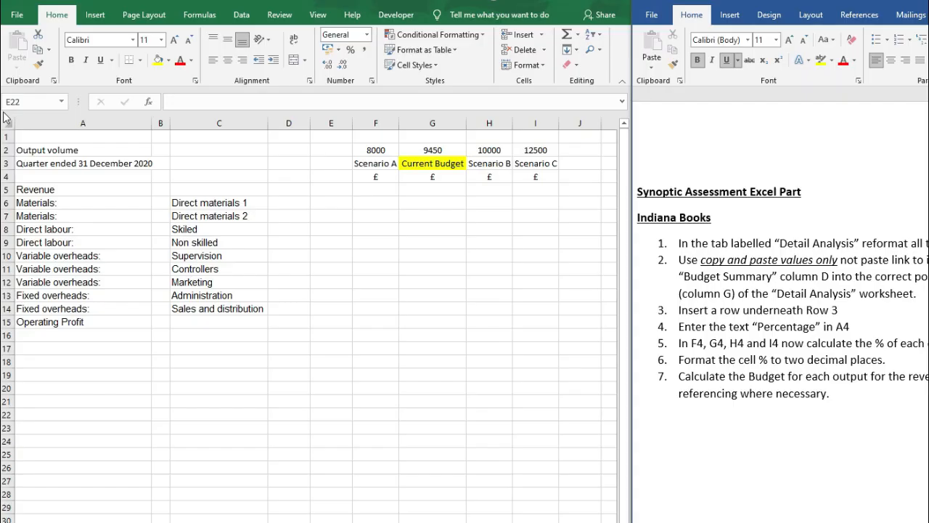
Select every cell on Detail Analysis and set the font to Times New Roman.
left_click(7, 123)
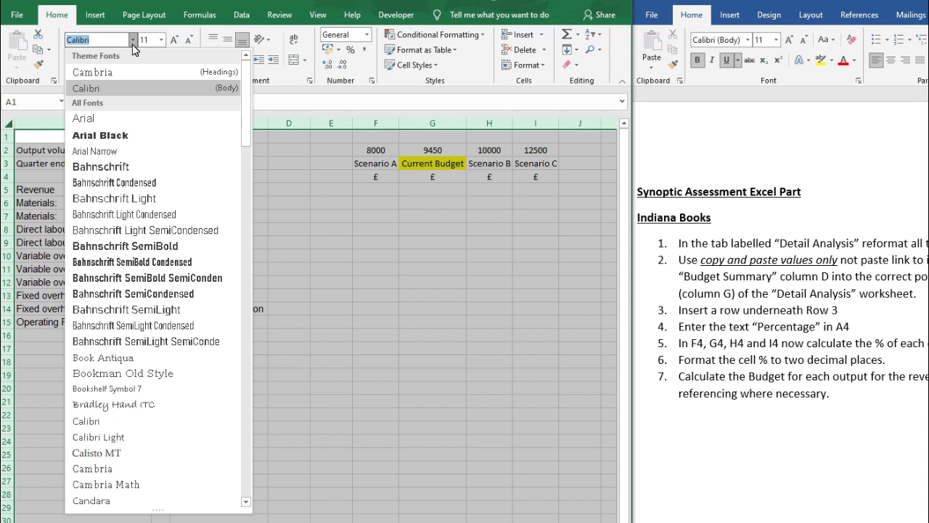
scroll("down", 3)
type("Tahoma")
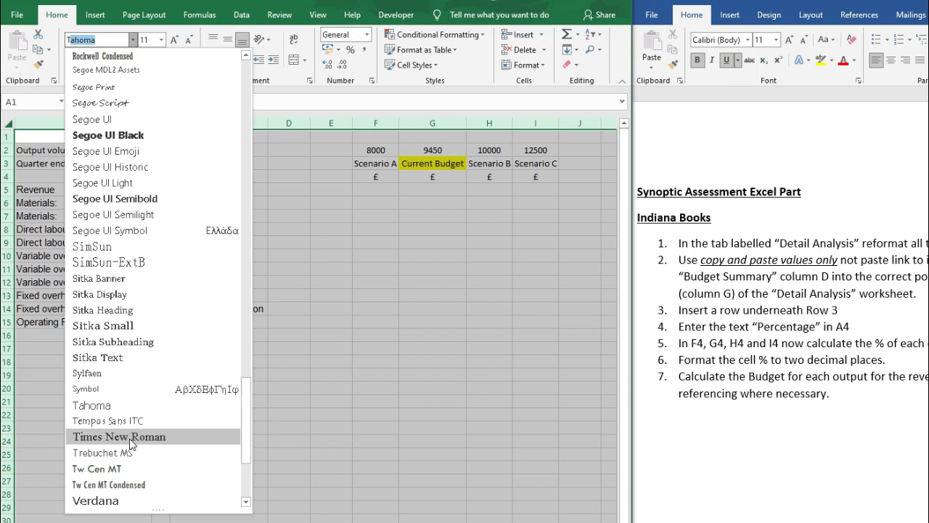
mouse_move(119, 435)
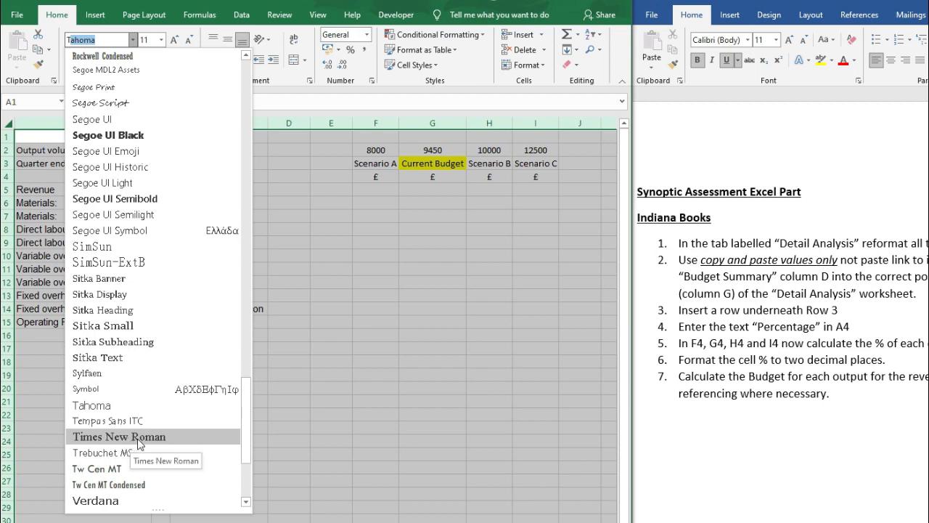
scroll("down", 3)
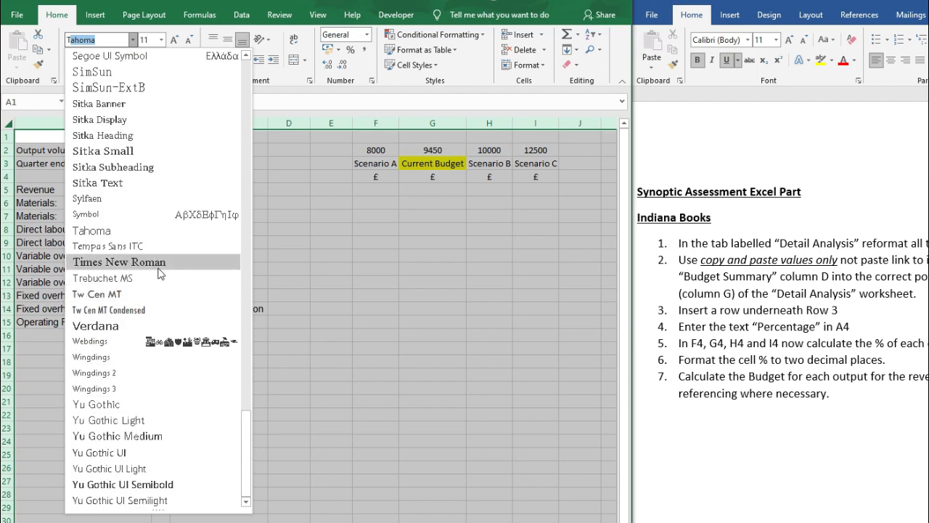
left_click(119, 262)
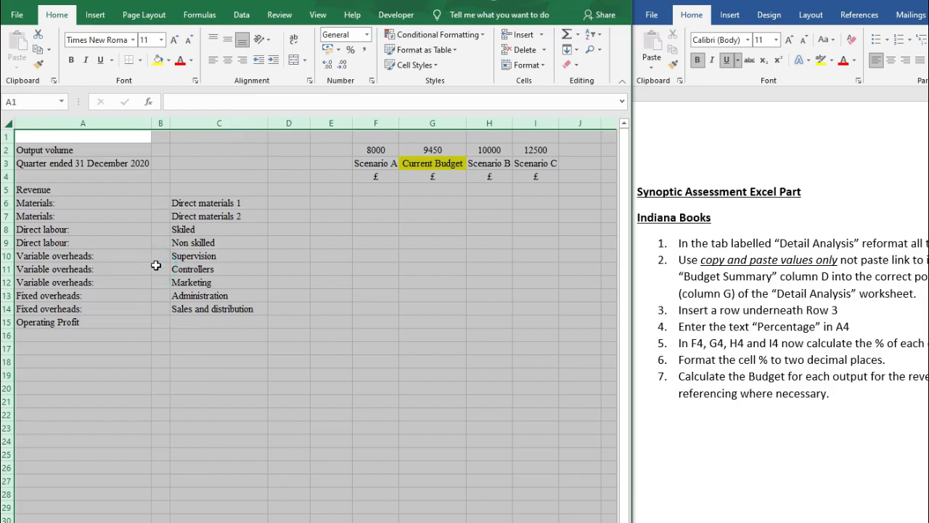
left_click(807, 273)
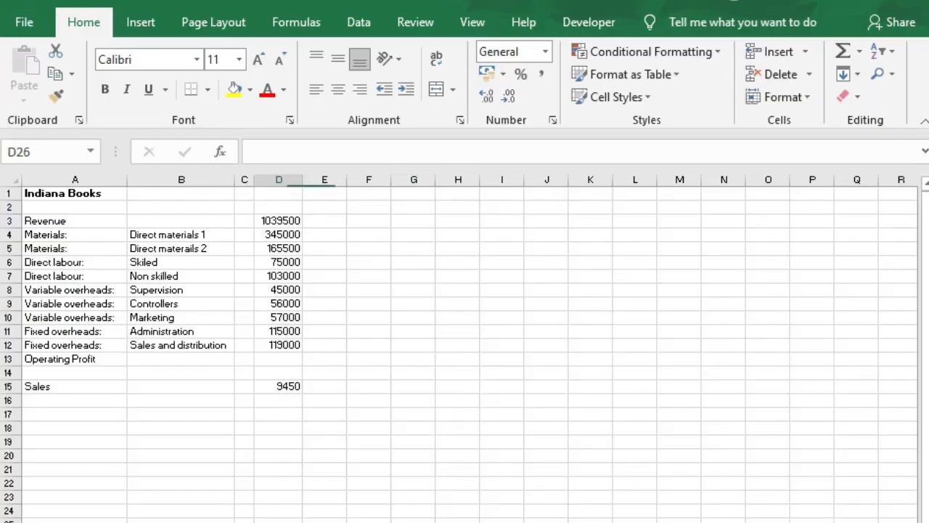
Copy the revenue and cost figures D3:D12 on the Budget Summary sheet.
left_click_drag(278, 220, 279, 386)
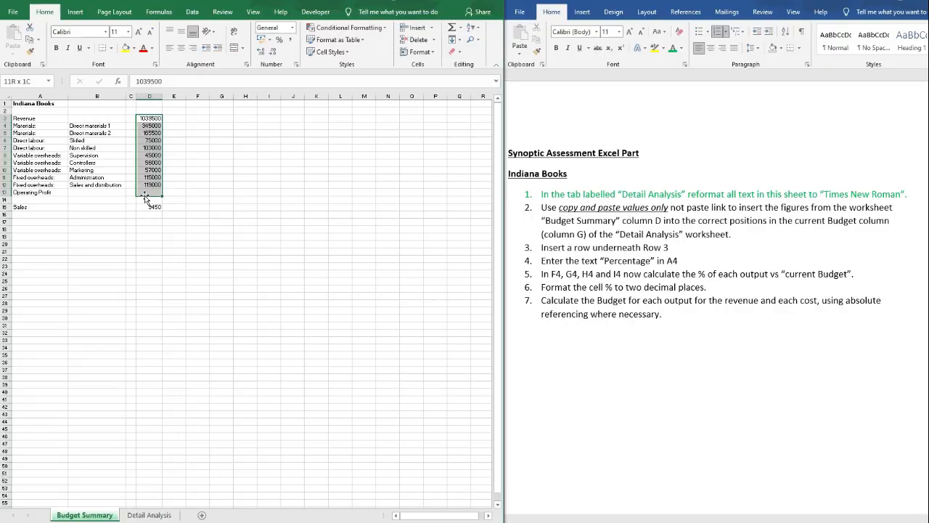
left_click(149, 514)
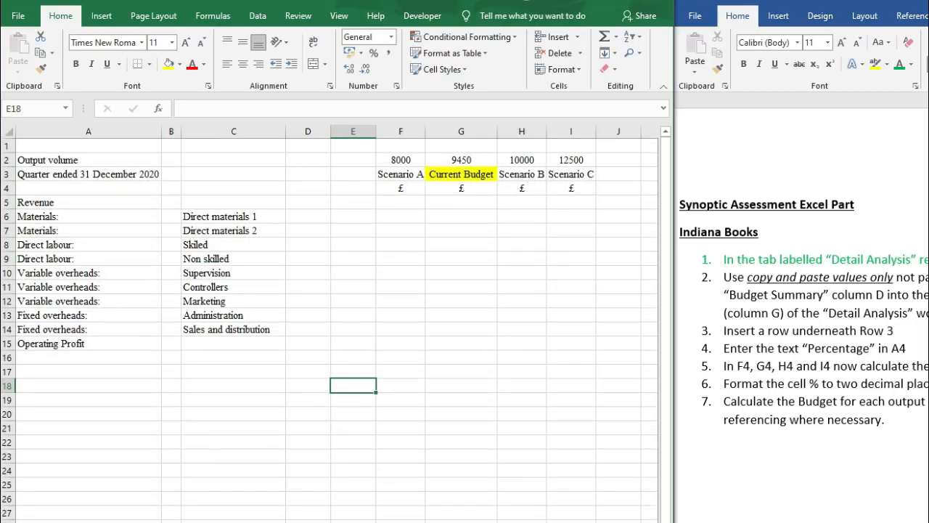
right_click(200, 169)
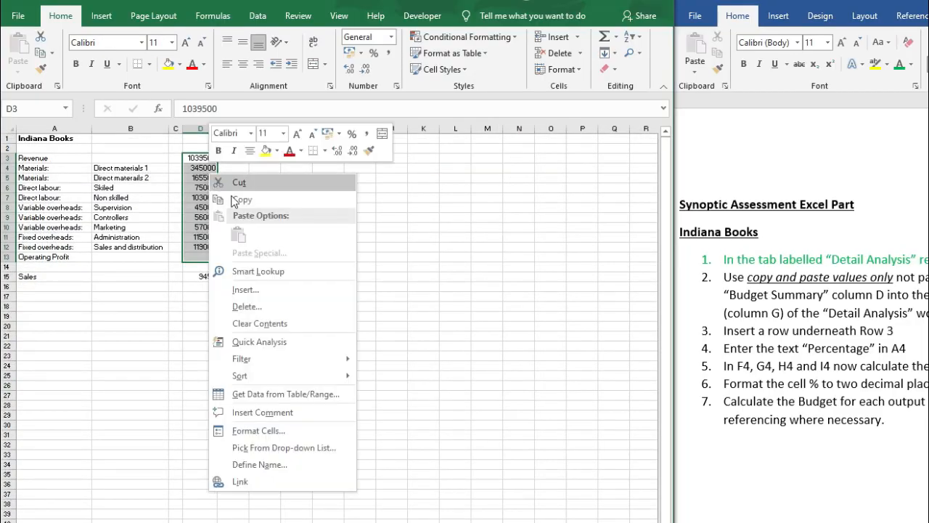
left_click(241, 201)
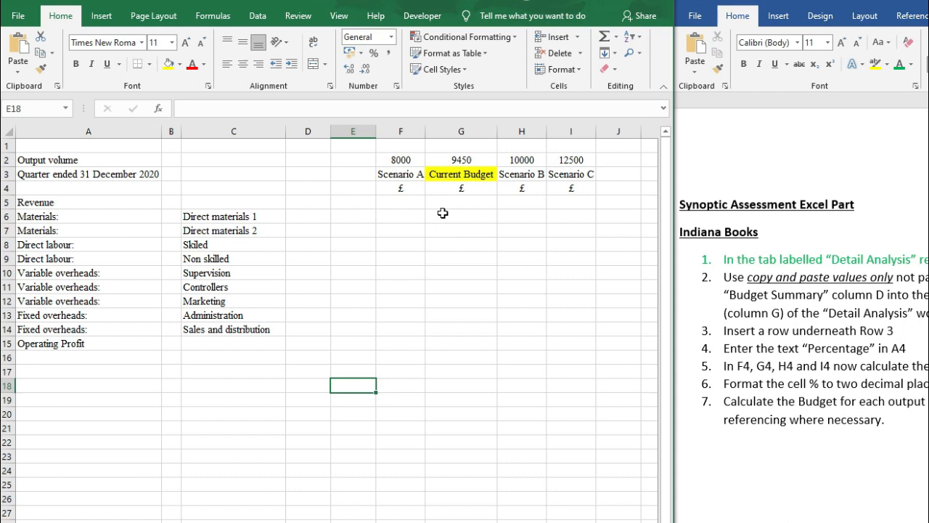
Paste the copied figures into G5 on Detail Analysis as values only.
right_click(462, 201)
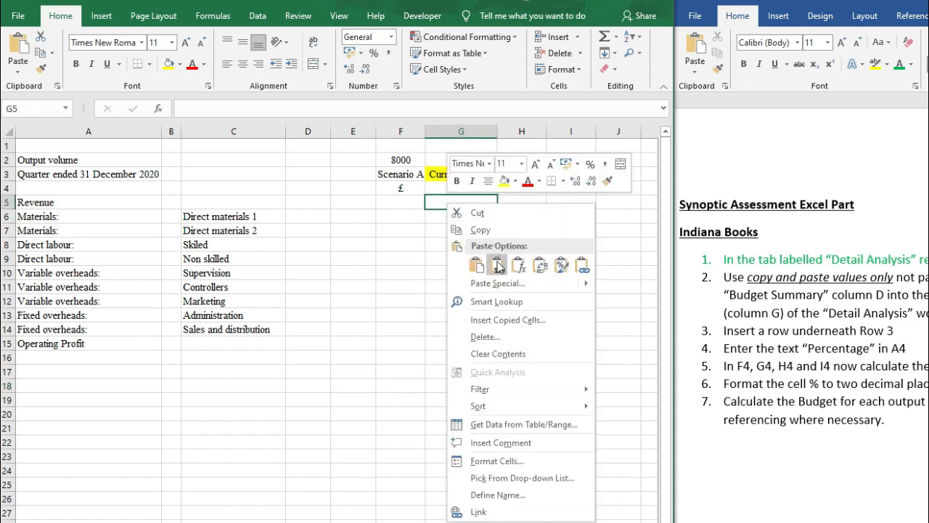
left_click(497, 264)
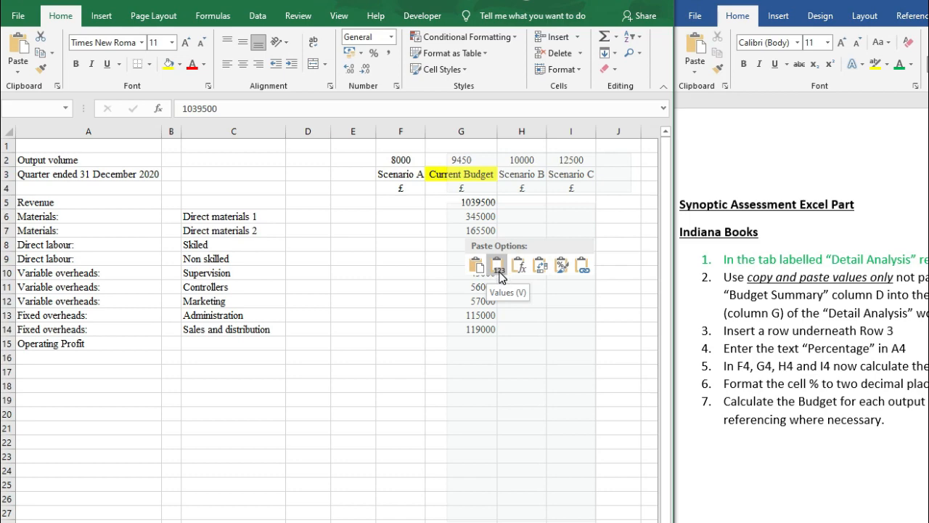
left_click(498, 264)
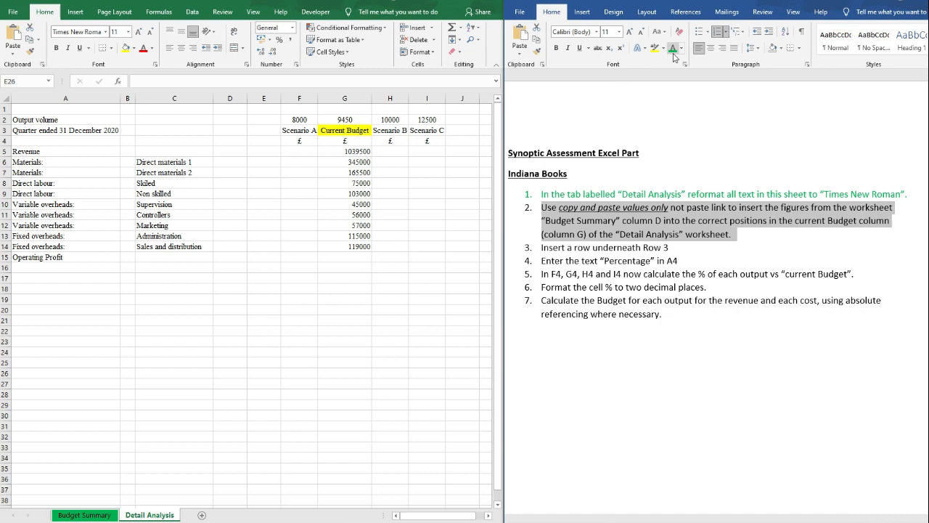
Insert a new row beneath row 3 on the Detail Analysis sheet.
left_click(174, 289)
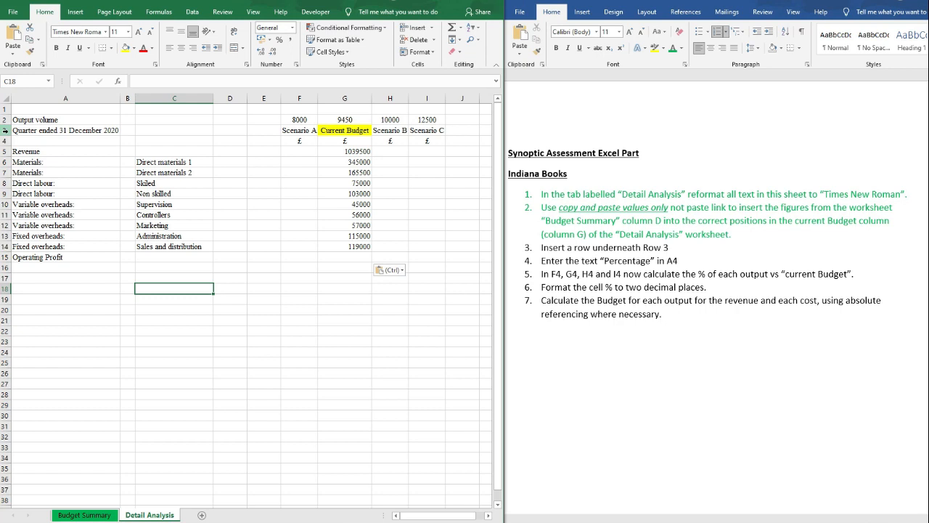
left_click(65, 131)
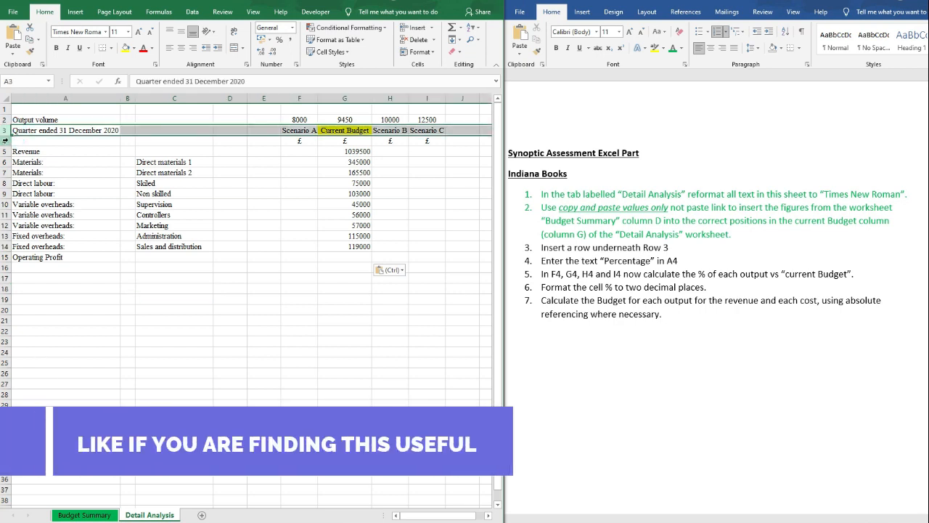
left_click(65, 141)
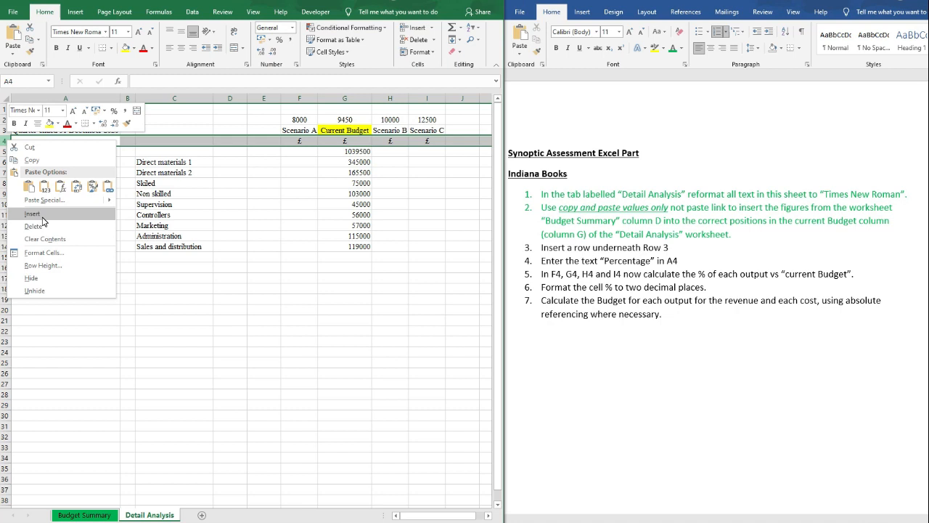
left_click(32, 213)
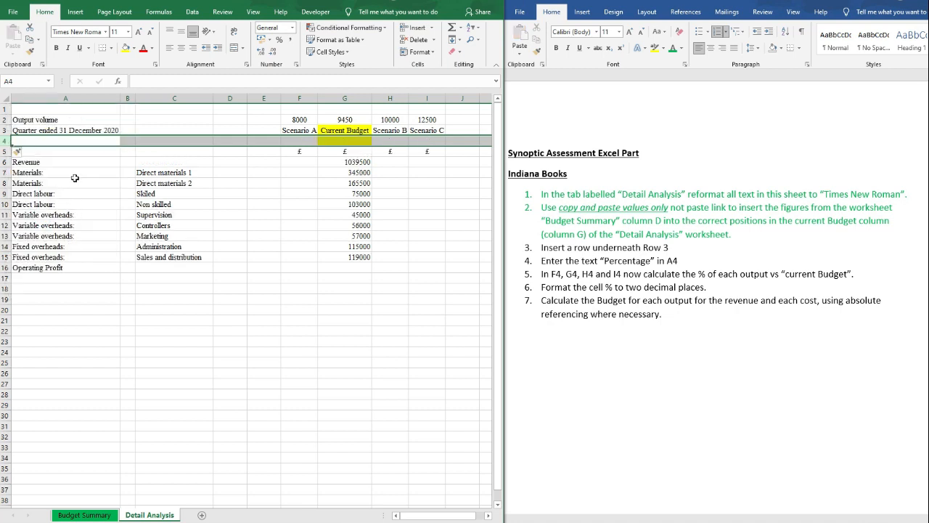
Set the new row's fill colour to No Fill.
left_click(135, 48)
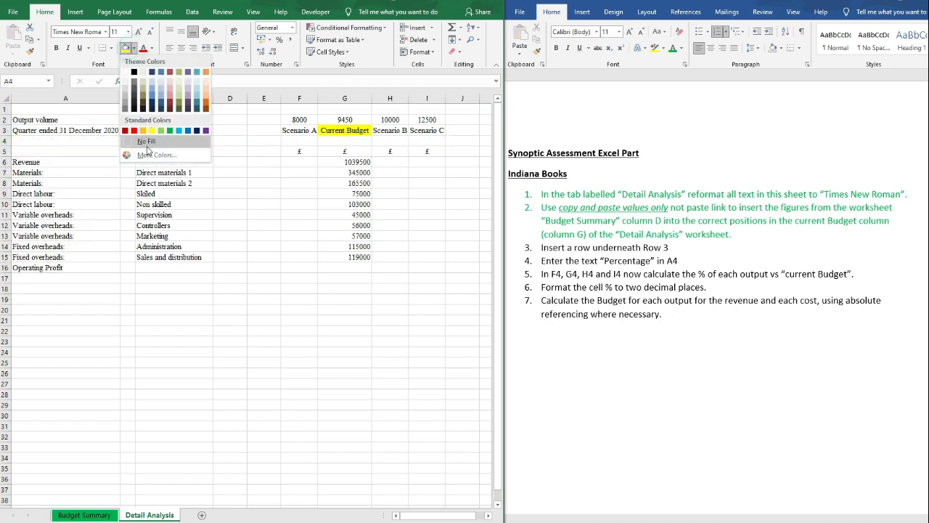
left_click(145, 141)
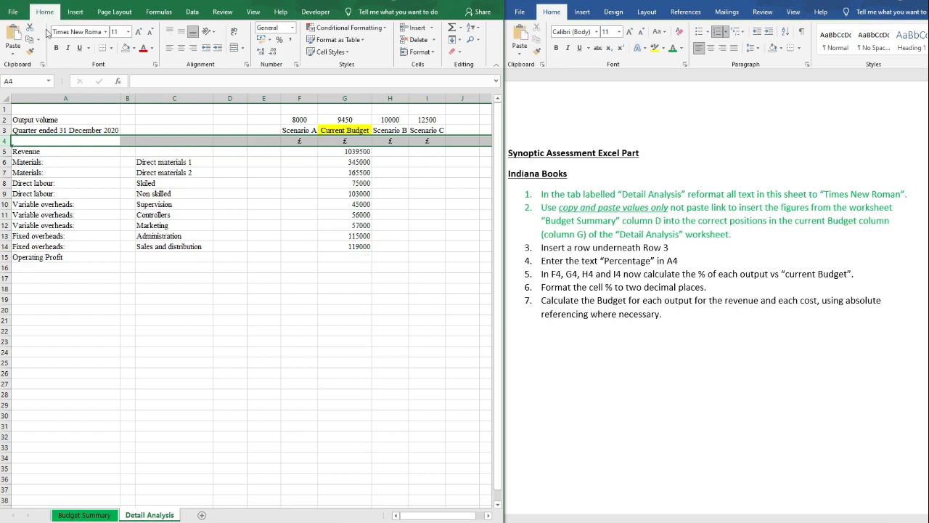
left_click(433, 29)
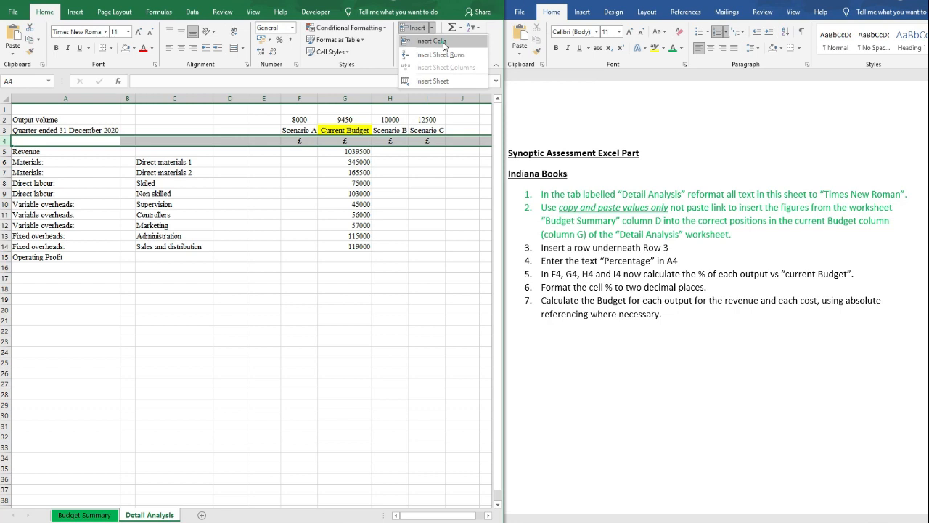
left_click(442, 56)
type("Percentage")
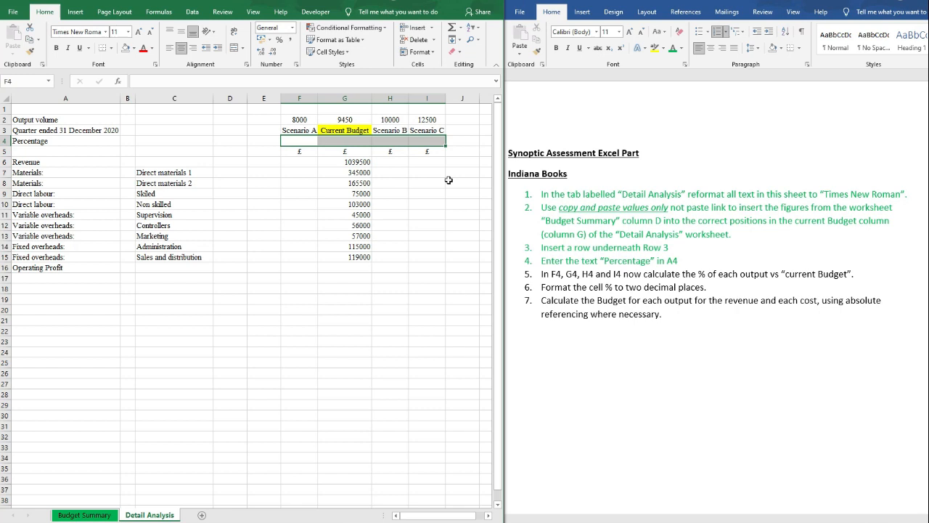
mouse_move(697, 283)
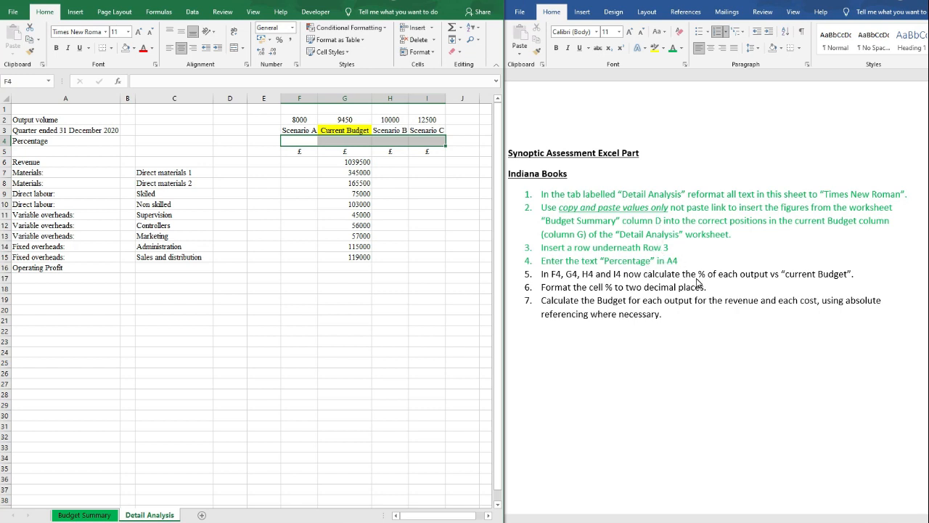
mouse_move(805, 273)
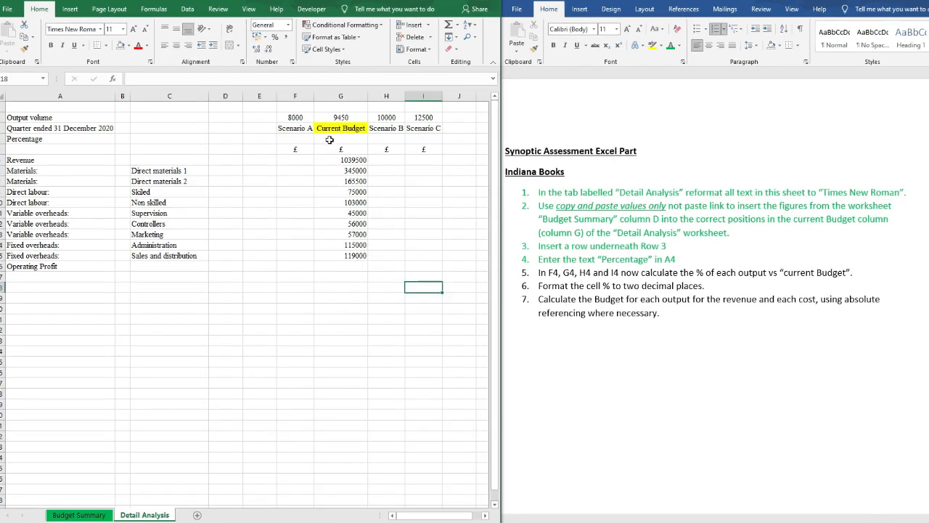
Enter =F2/$G$2 in F4 for Scenario A's proportion of the current budget volume.
left_click(340, 139)
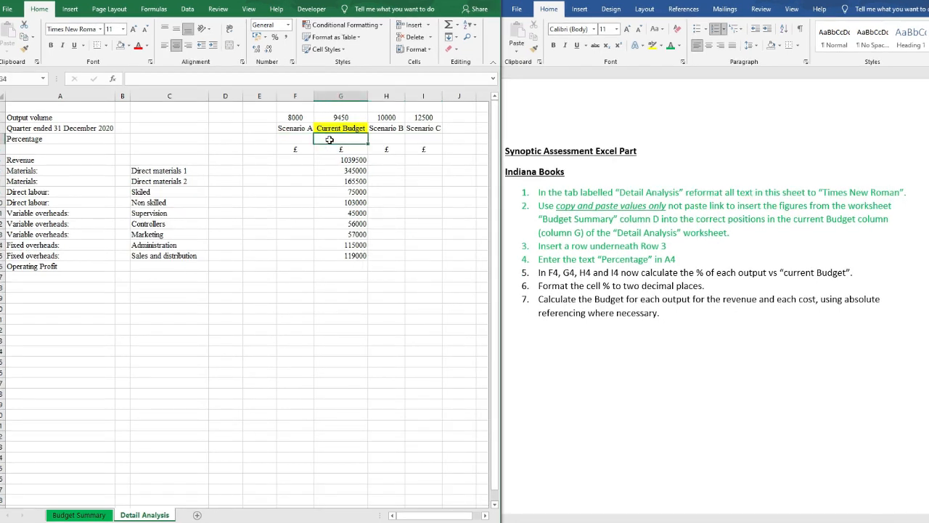
type("=F2")
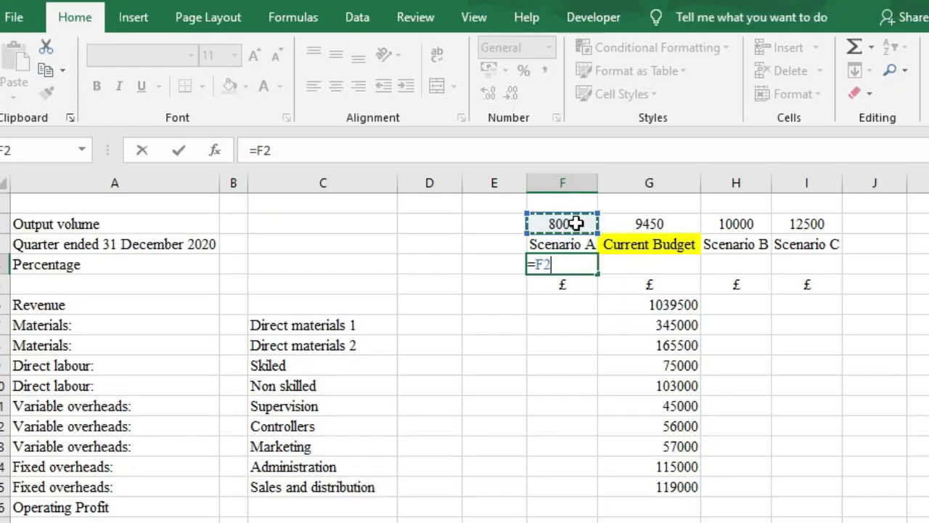
type("/$G2")
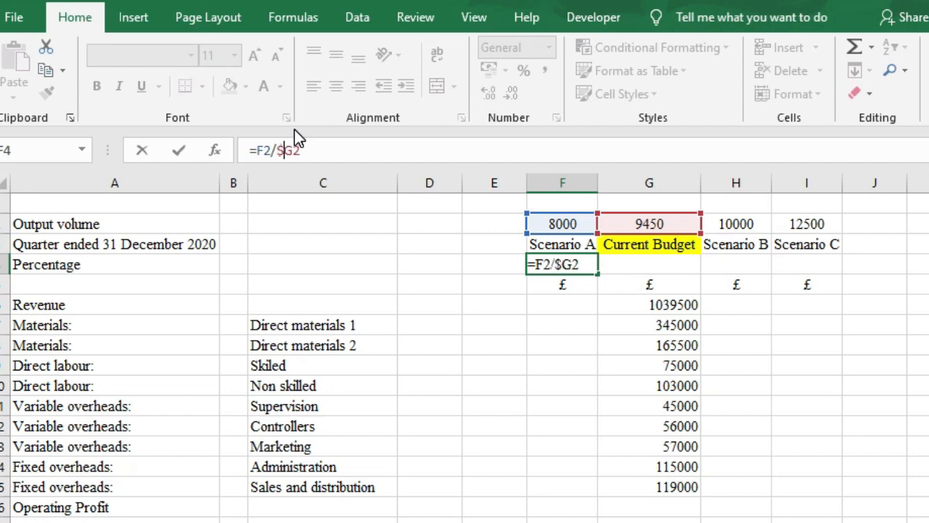
type("$")
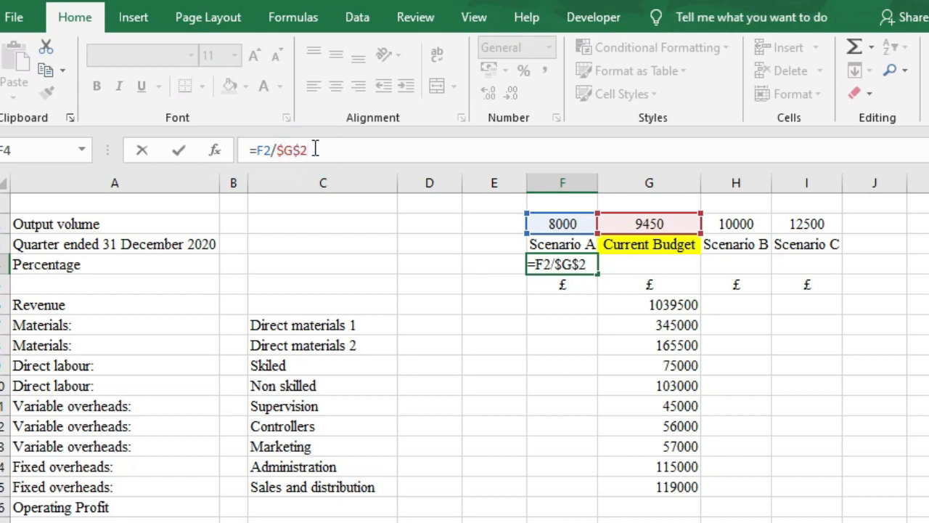
key("Return")
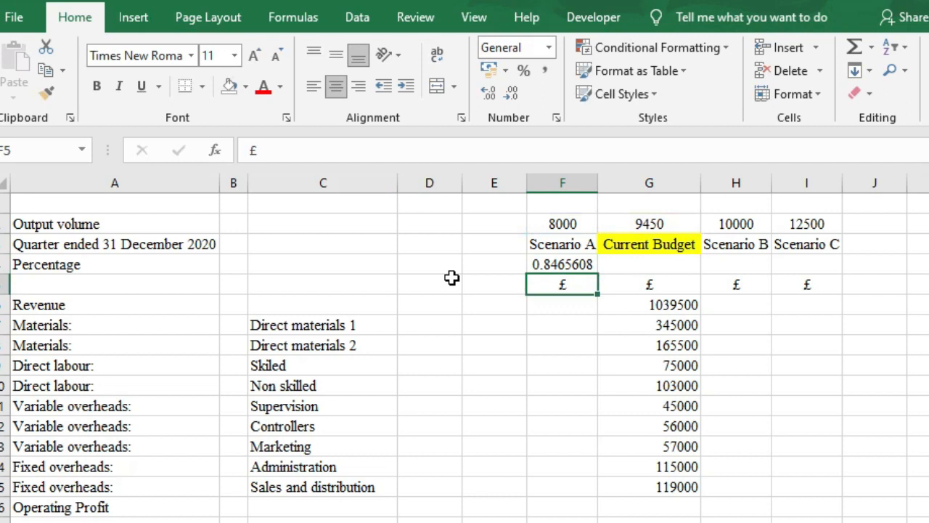
Fill the proportion formula across to I4 and check the G4 and H4 formulas.
left_click(562, 265)
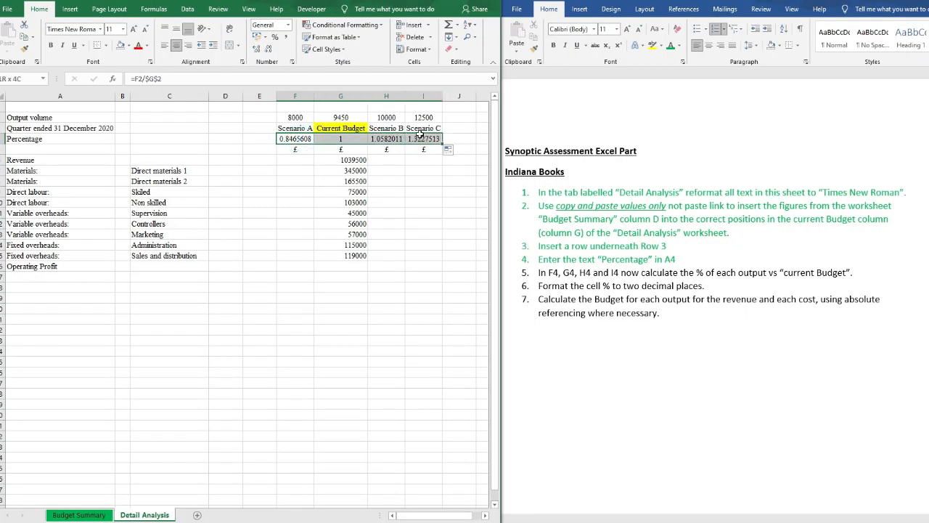
left_click(339, 139)
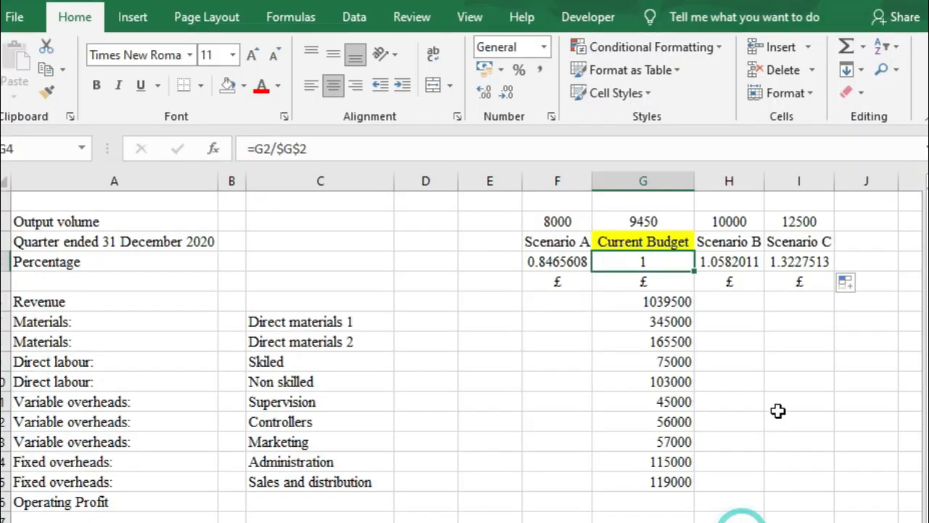
left_click(728, 262)
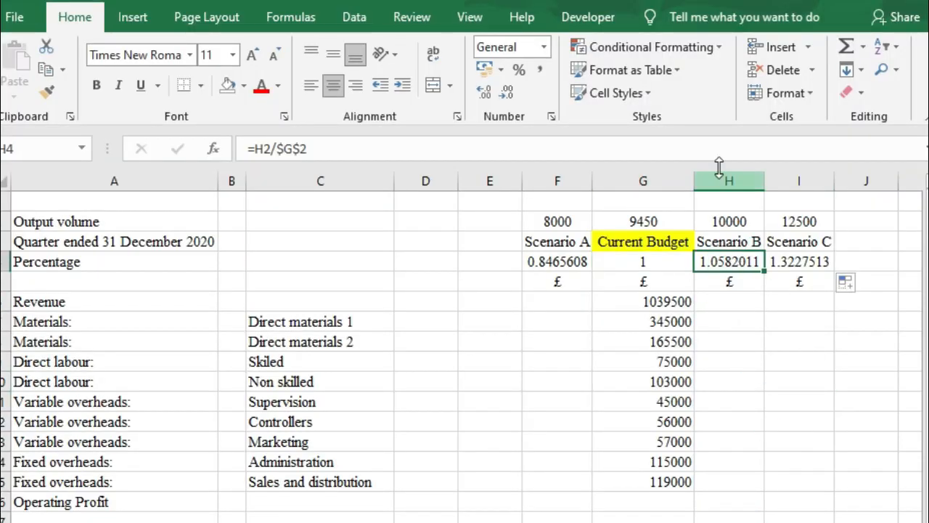
double_click(729, 261)
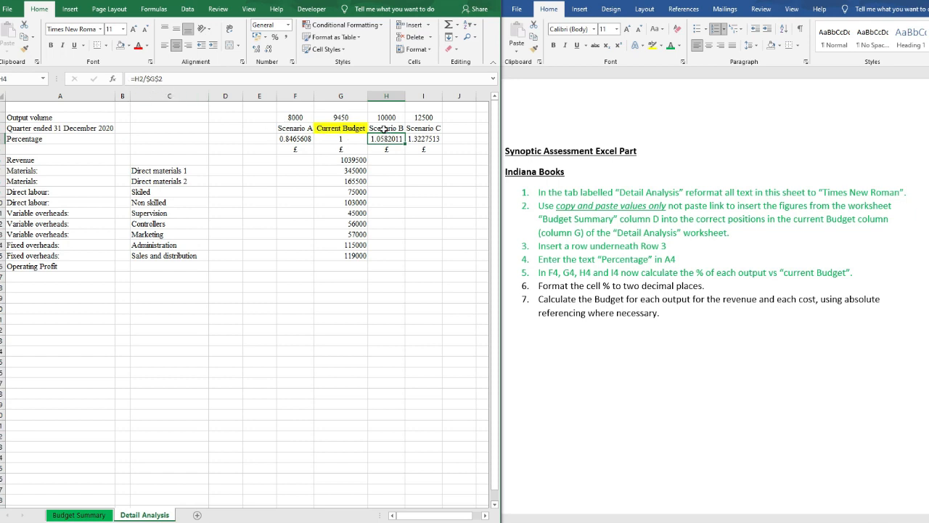
mouse_move(346, 117)
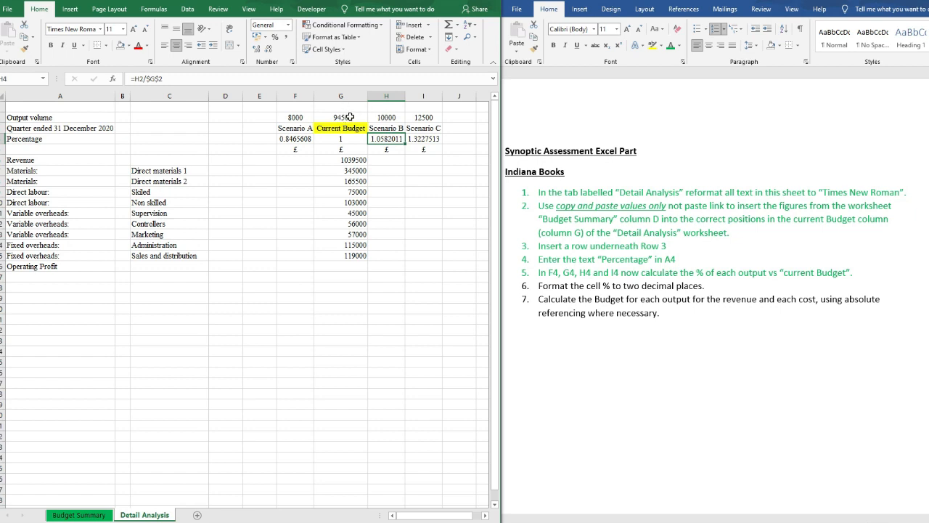
mouse_move(308, 123)
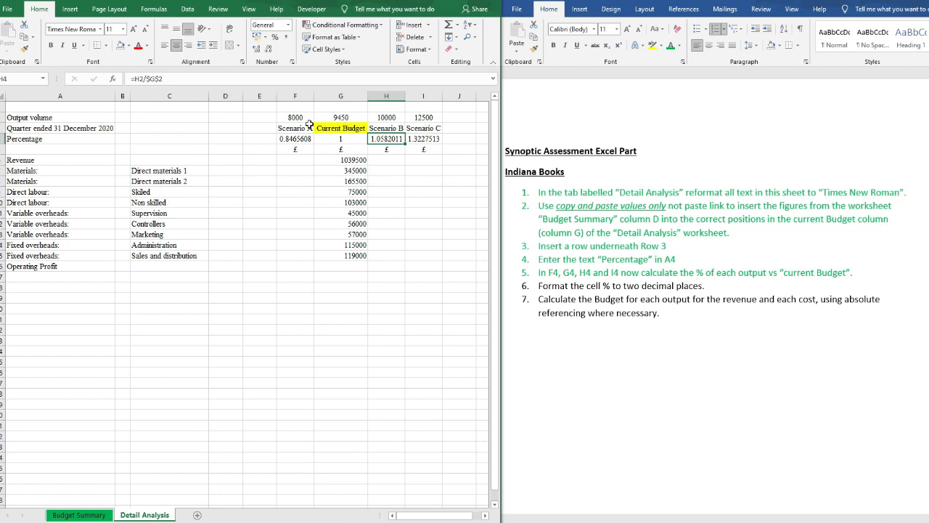
mouse_move(317, 149)
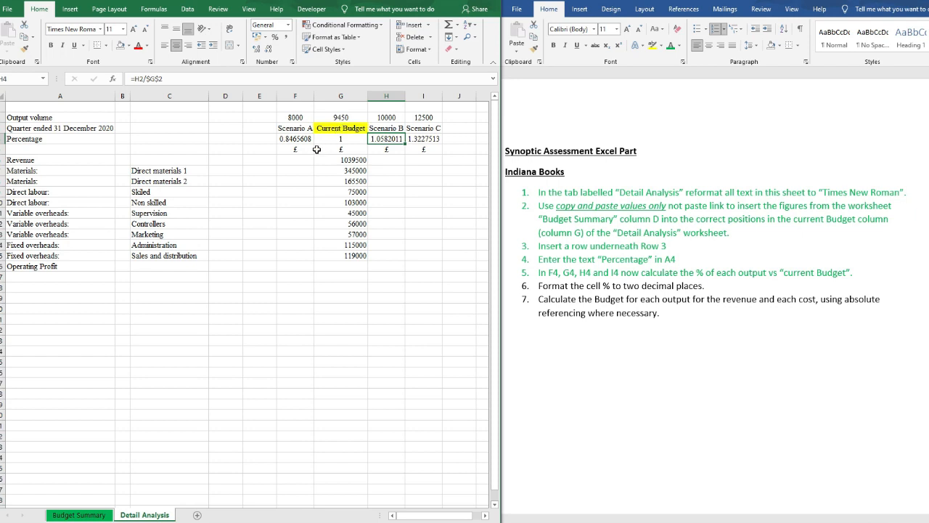
mouse_move(363, 222)
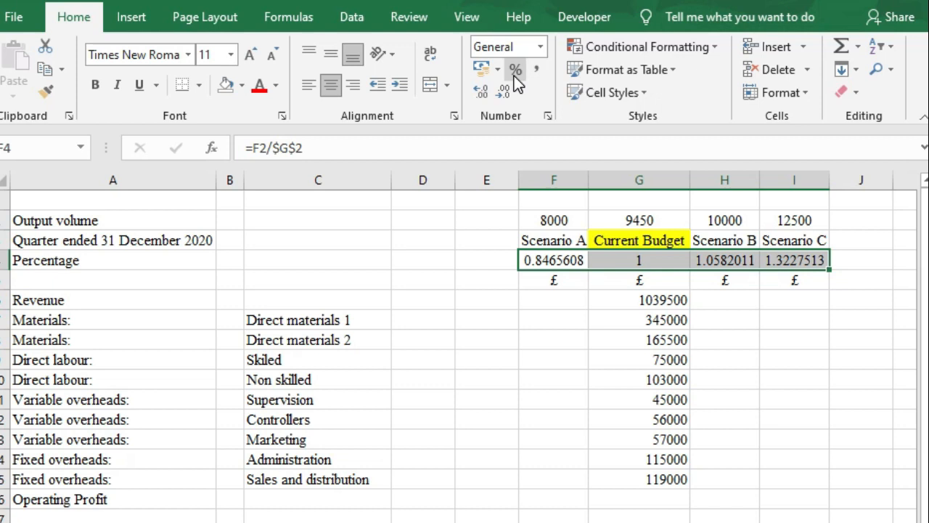
mouse_move(516, 69)
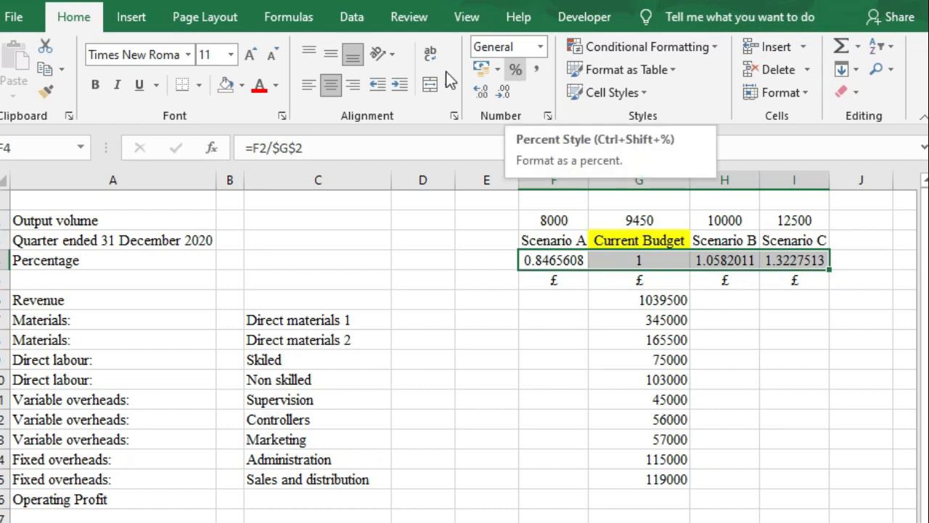
mouse_move(516, 69)
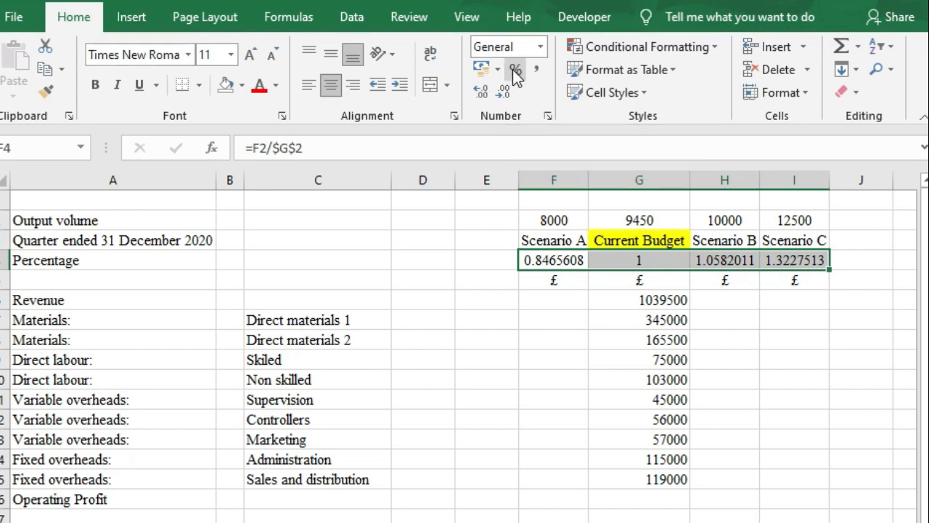
Format F4:I4 as percentages with two decimals: 84.66%, 100.00%, 105.82%, 132.28%.
left_click(514, 70)
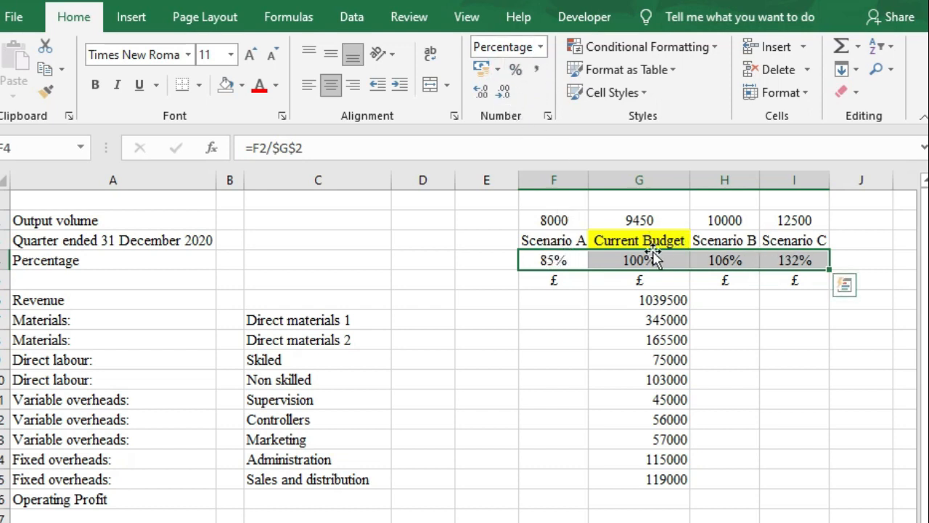
mouse_move(481, 93)
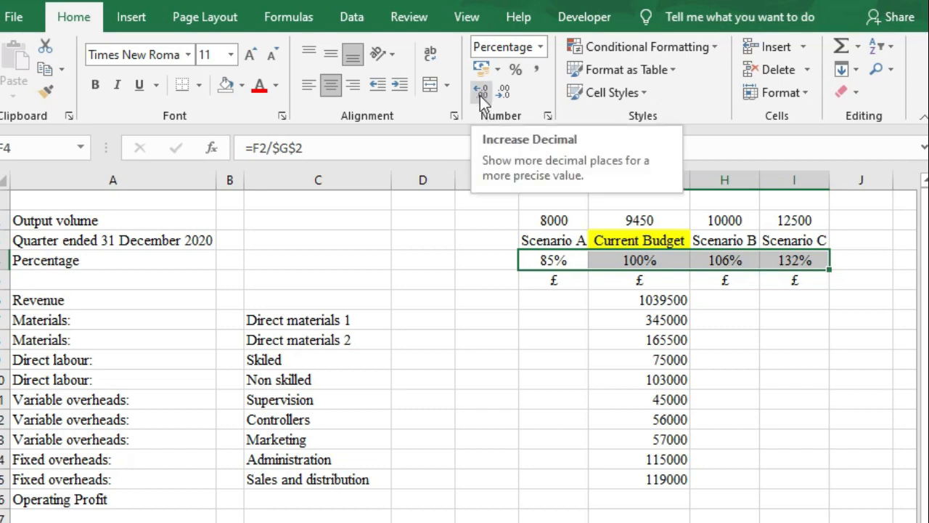
left_click(480, 93)
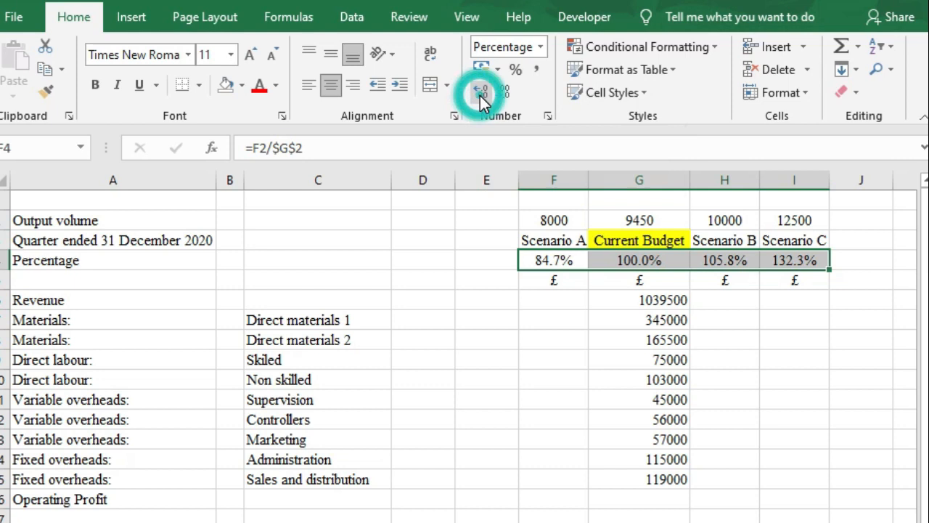
left_click(482, 93)
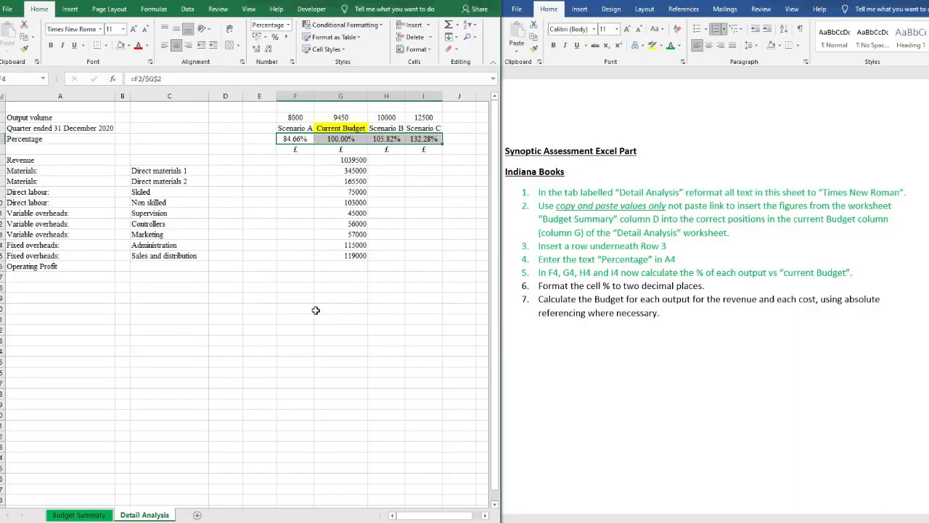
double_click(622, 285)
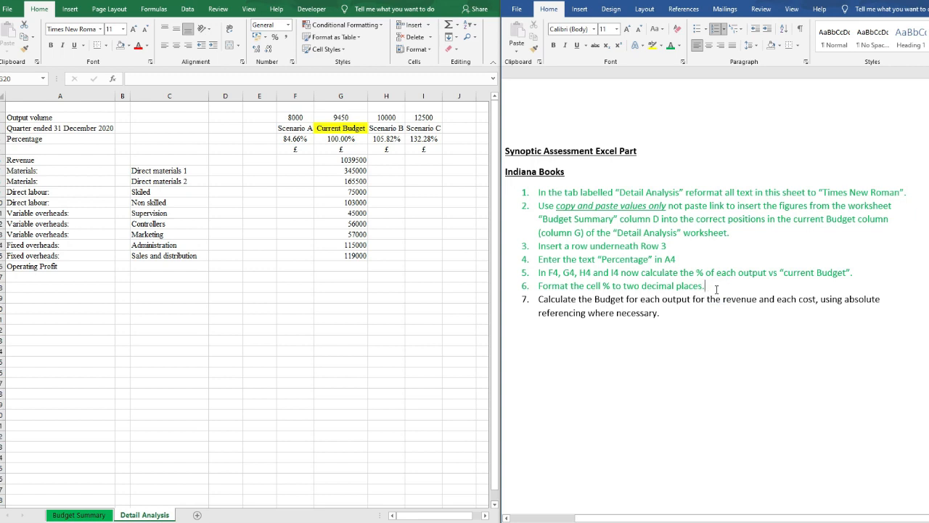
mouse_move(633, 315)
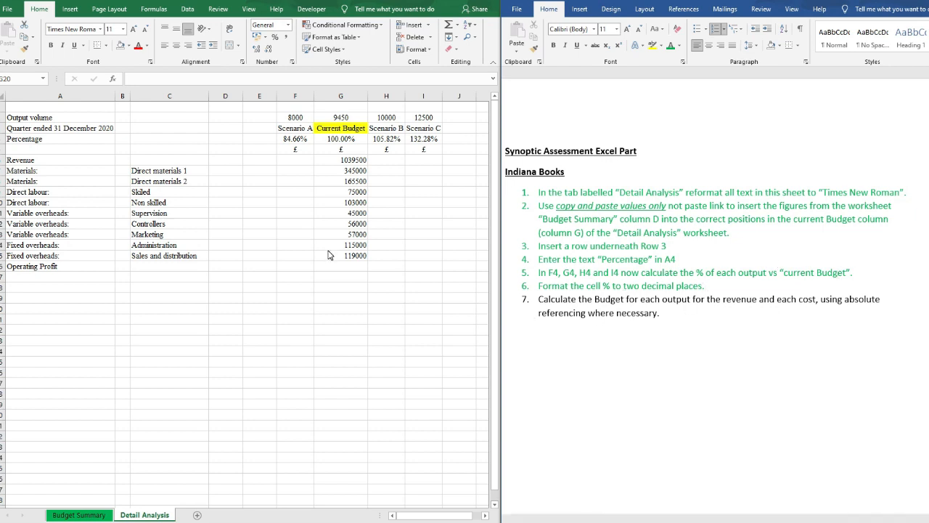
Trial the calculation =G6*0.8466 in a spare cell below the table.
left_click(703, 285)
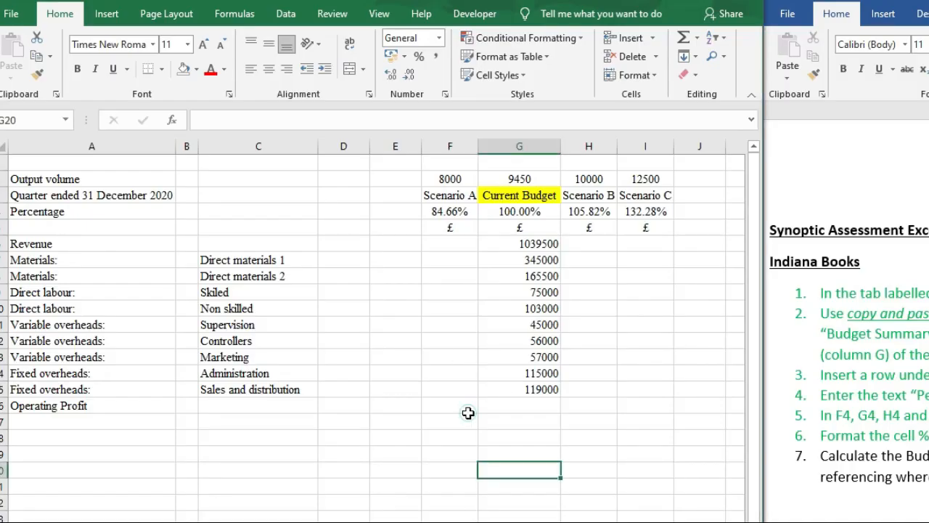
left_click(450, 453)
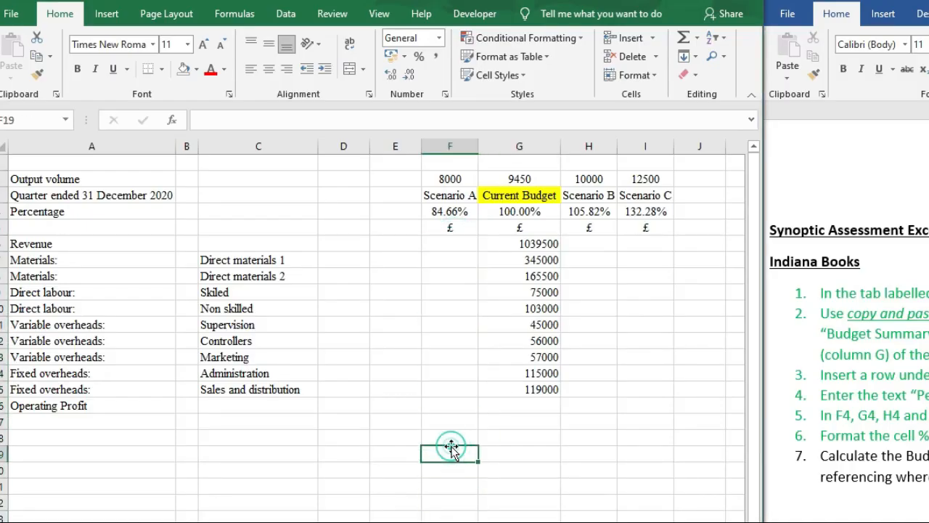
left_click(520, 244)
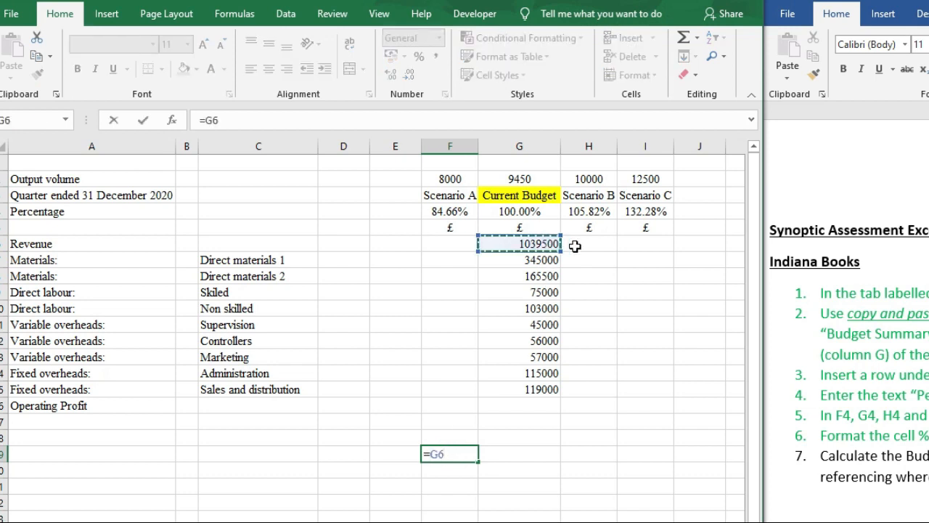
type("*")
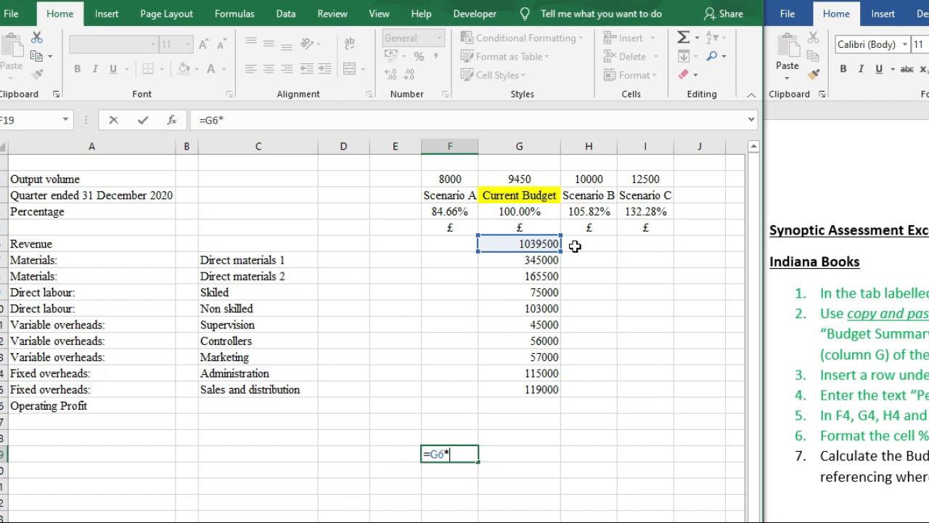
key("Return")
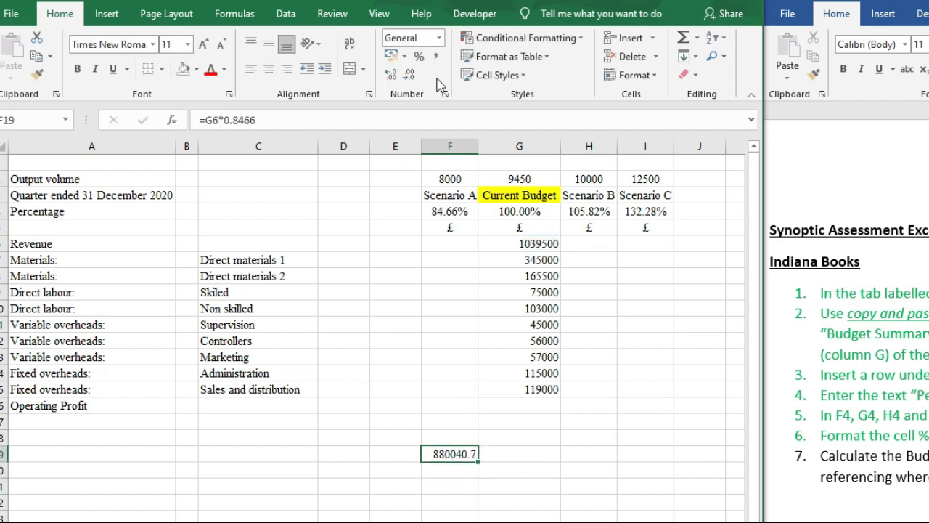
Enter =G6*F4 in F6 for Scenario A's revenue, giving 880000.
left_click(453, 244)
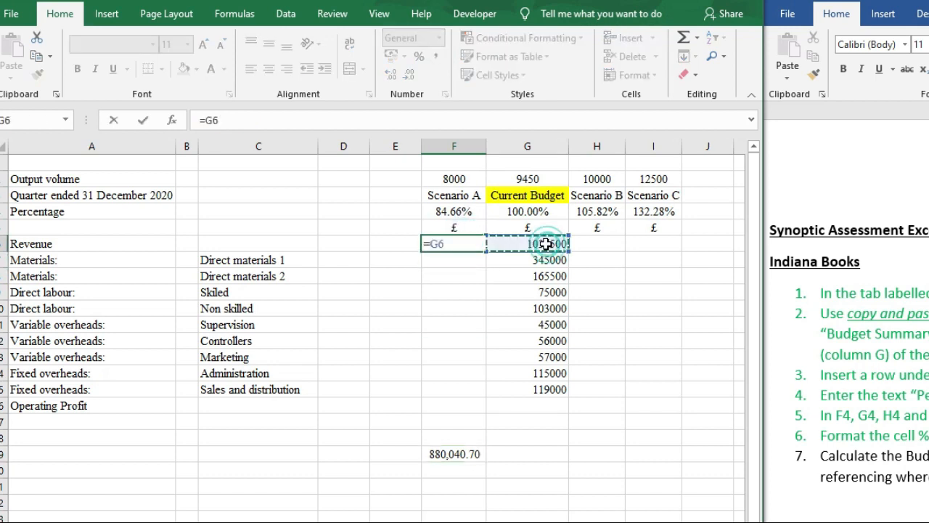
type("*")
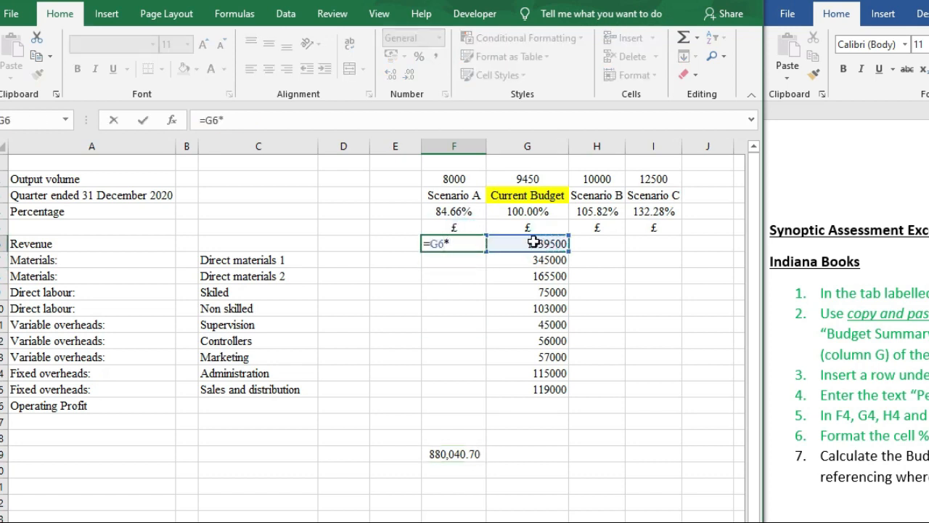
left_click(454, 212)
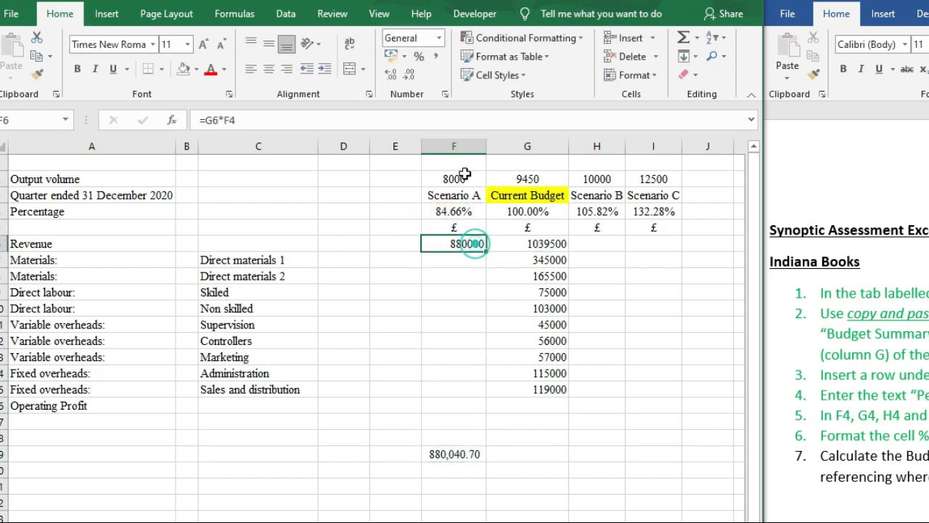
double_click(453, 244)
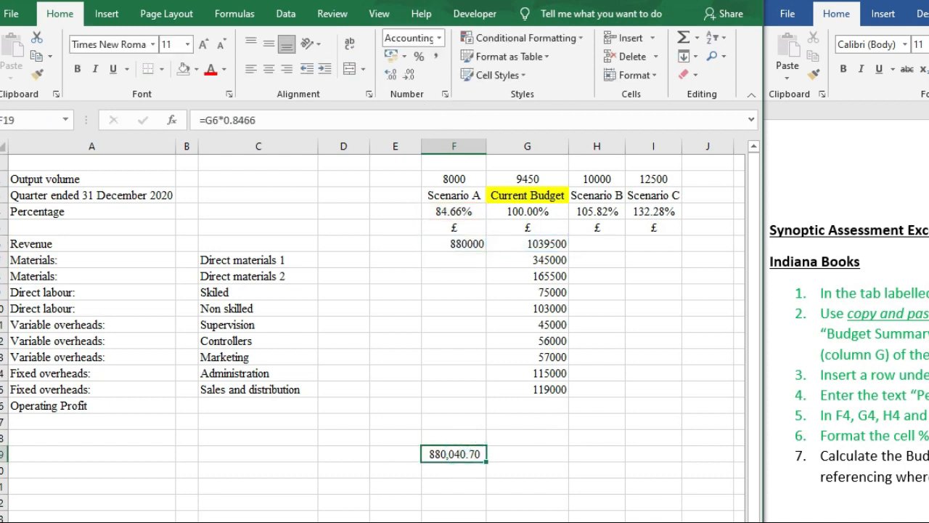
left_click(453, 243)
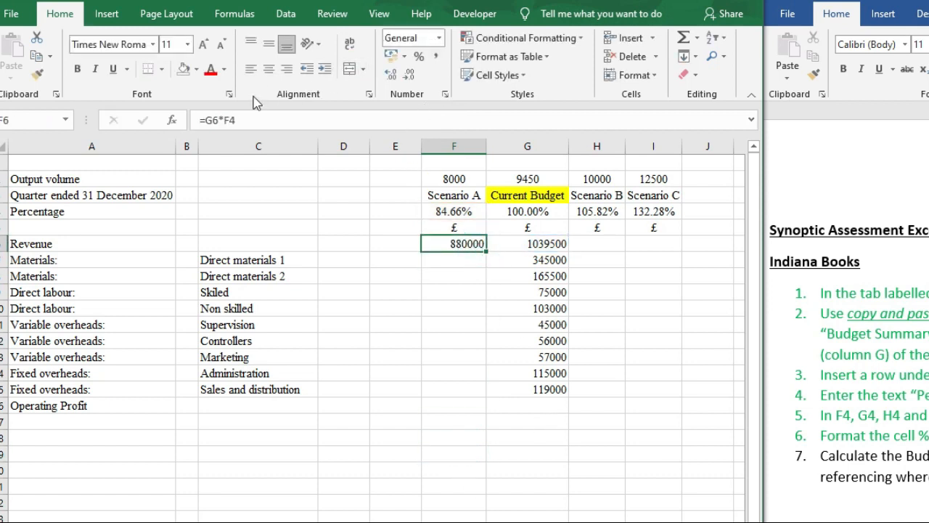
mouse_move(255, 103)
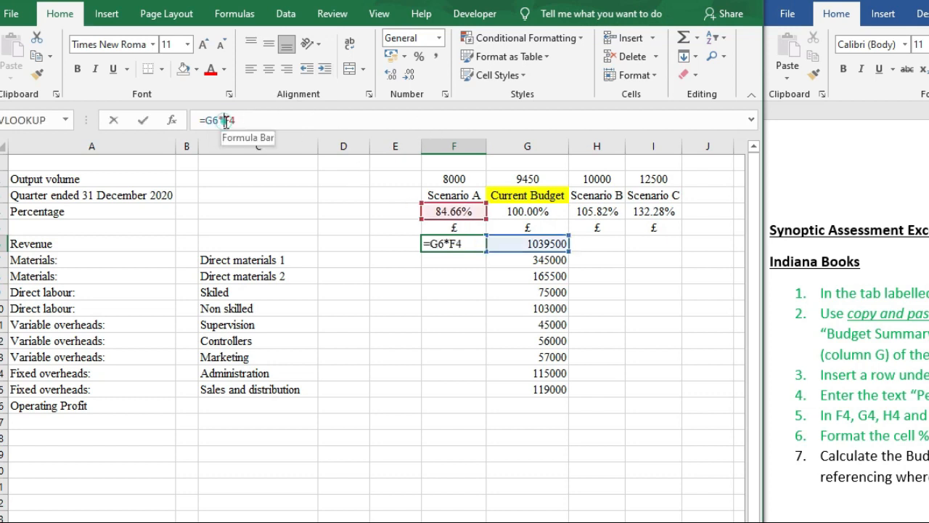
Lock the percentage as $F$4 in F6 and fill the formula down to F15.
key("f4")
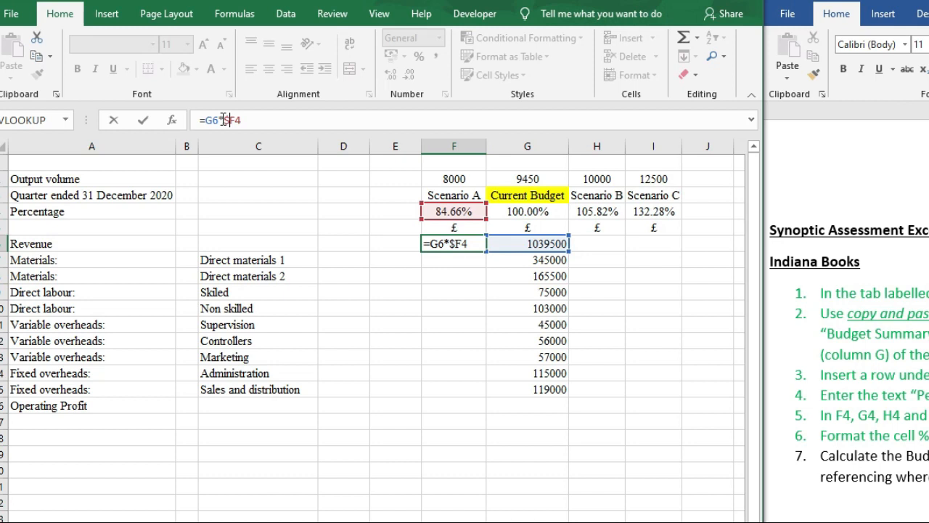
key("Return")
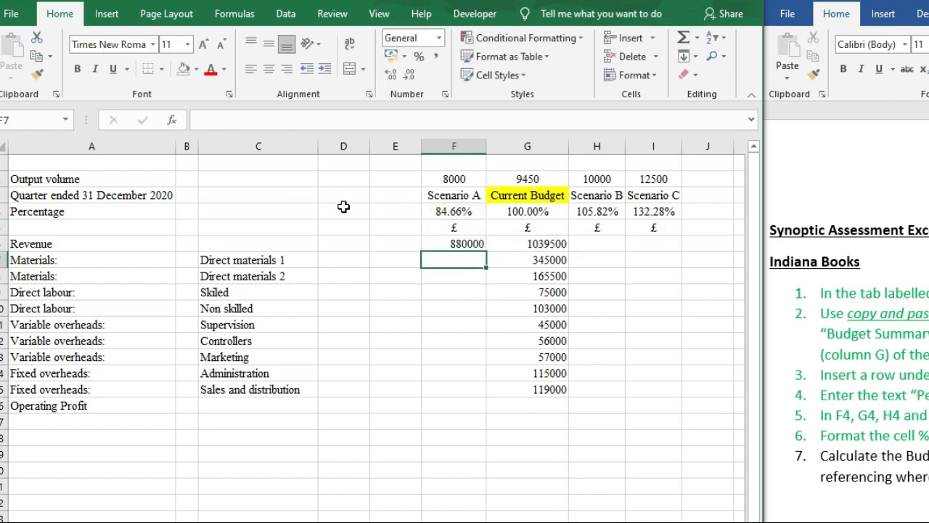
left_click(453, 244)
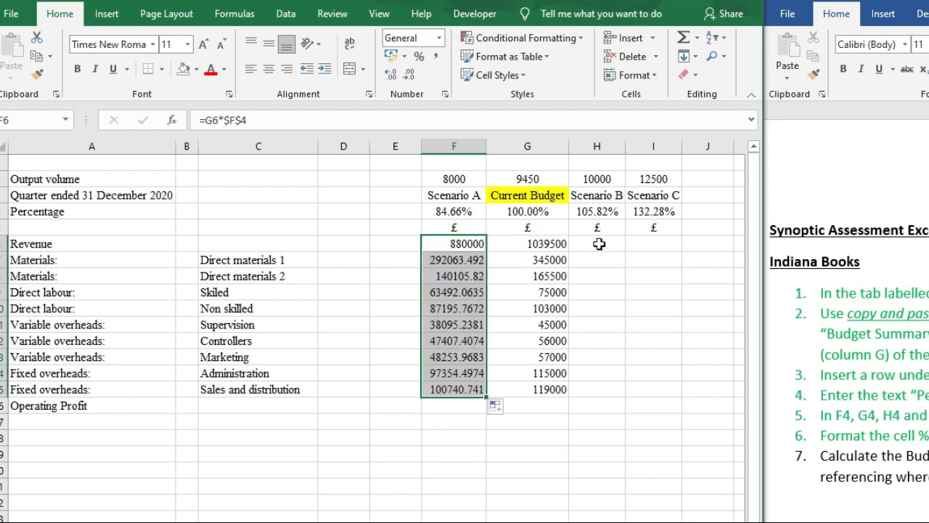
left_click(453, 244)
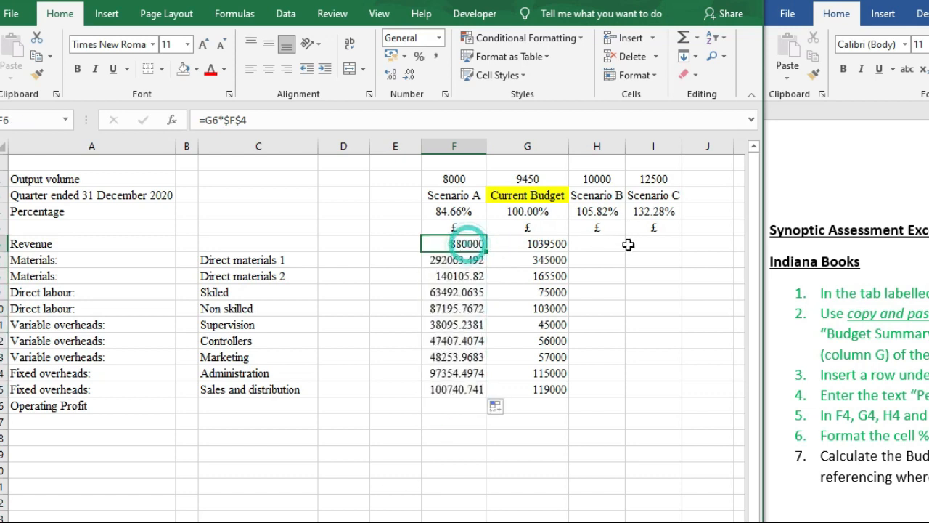
Enter =G6*$H$4 and =G6*$I$4 in H6 and I6 and fill both down through the costs.
left_click(596, 244)
type("=G6*$H$4")
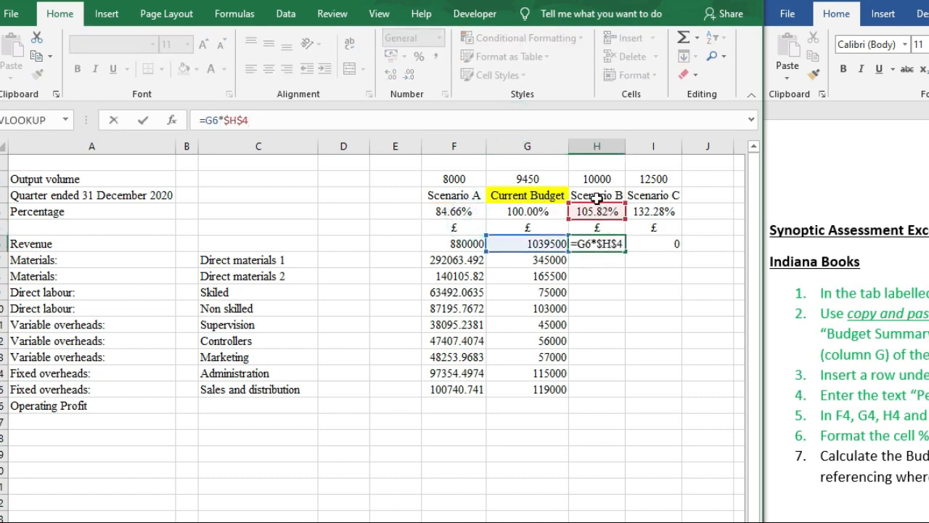
key("Return")
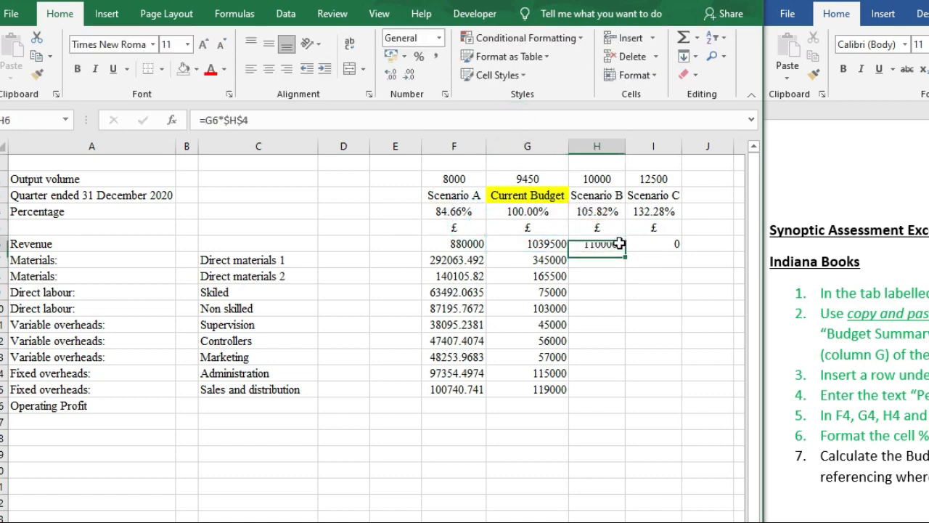
left_click_drag(597, 244, 597, 377)
type("=G6*$I$4")
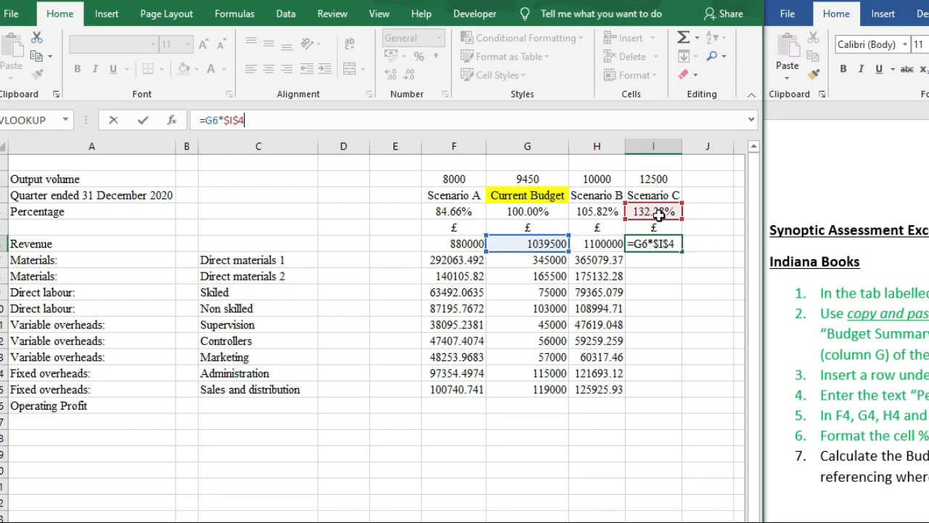
key("Return")
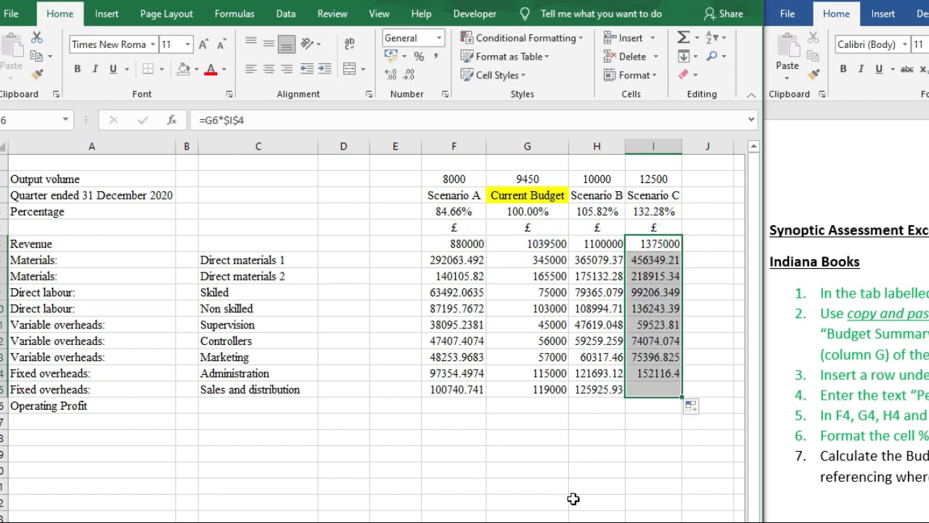
left_click(595, 500)
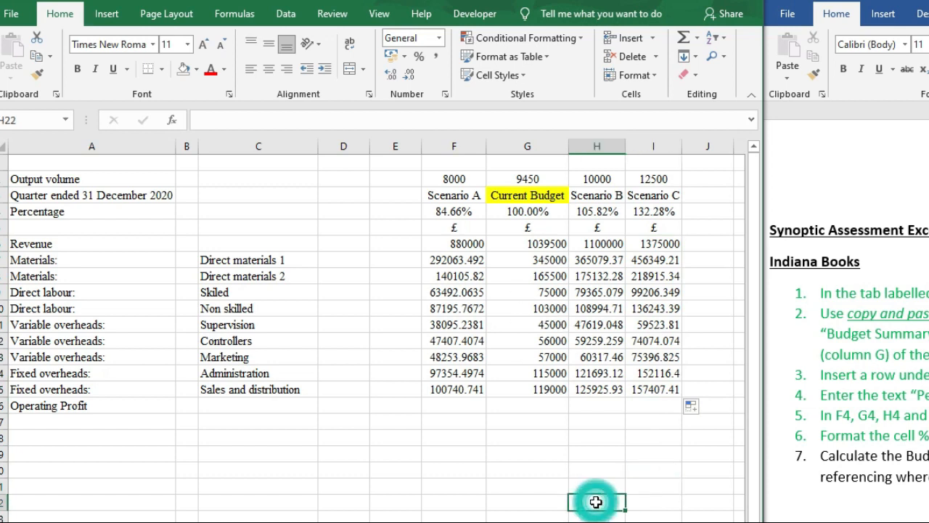
type("=")
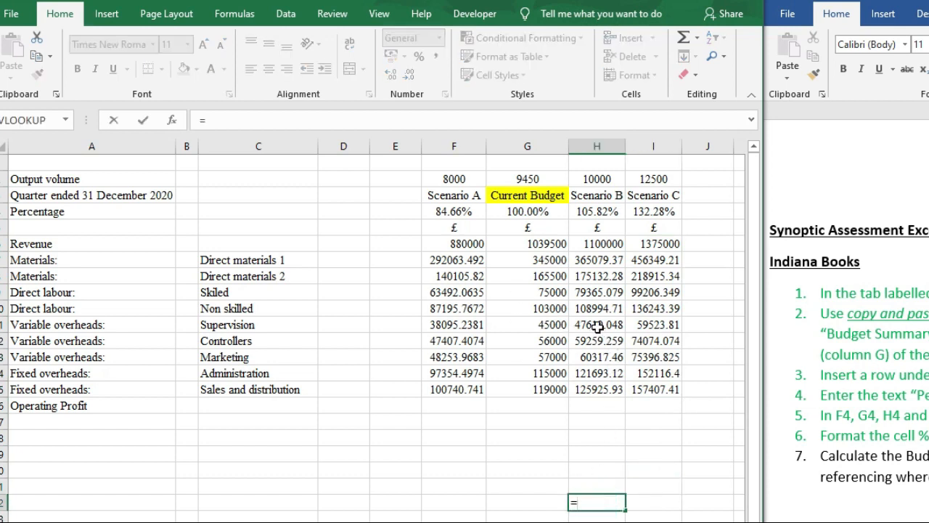
left_click(527, 326)
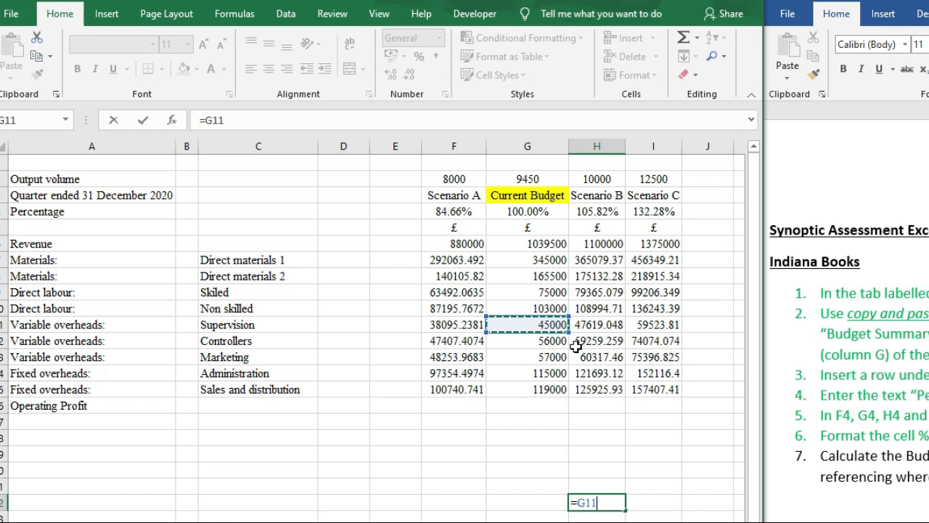
type("*")
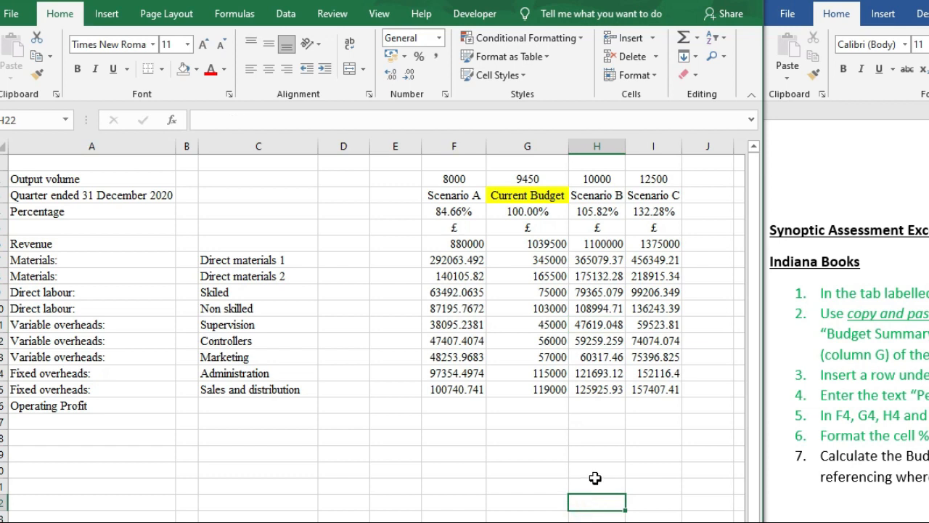
type("=G15")
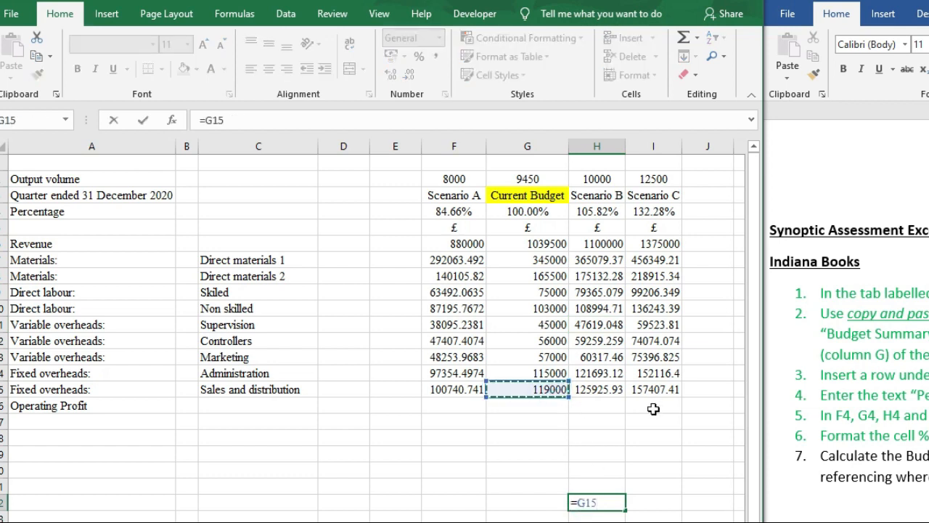
type("*1.32")
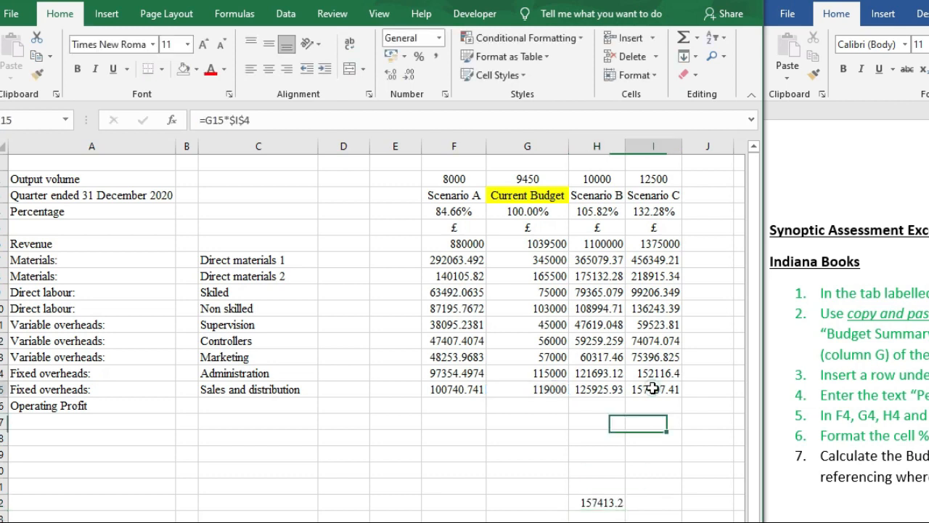
left_click(652, 389)
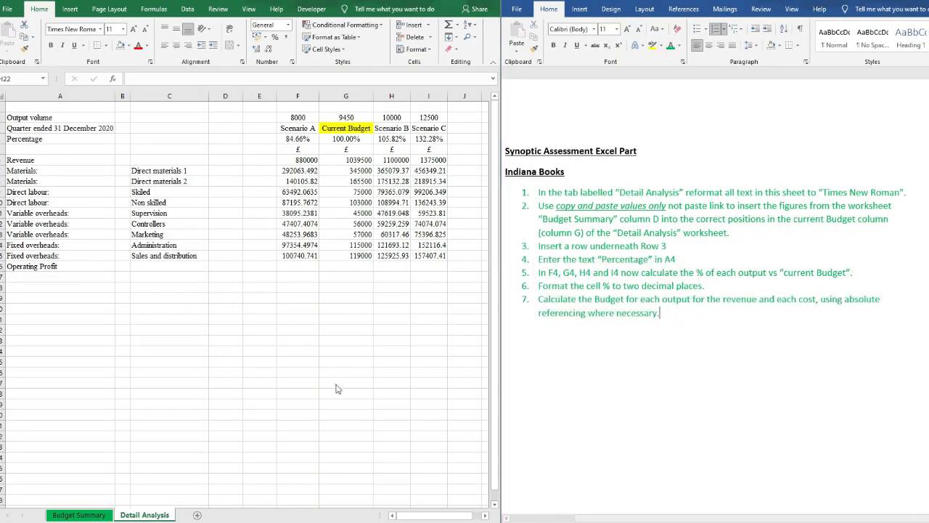
Show F6:I15 with thousands separators and no decimals, e.g. 1,375,000.
scroll("down", 3)
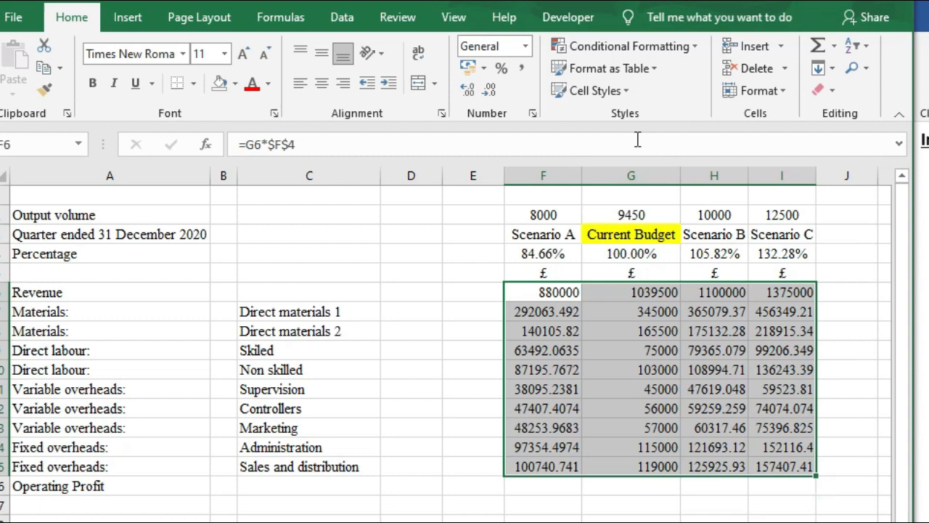
mouse_move(523, 68)
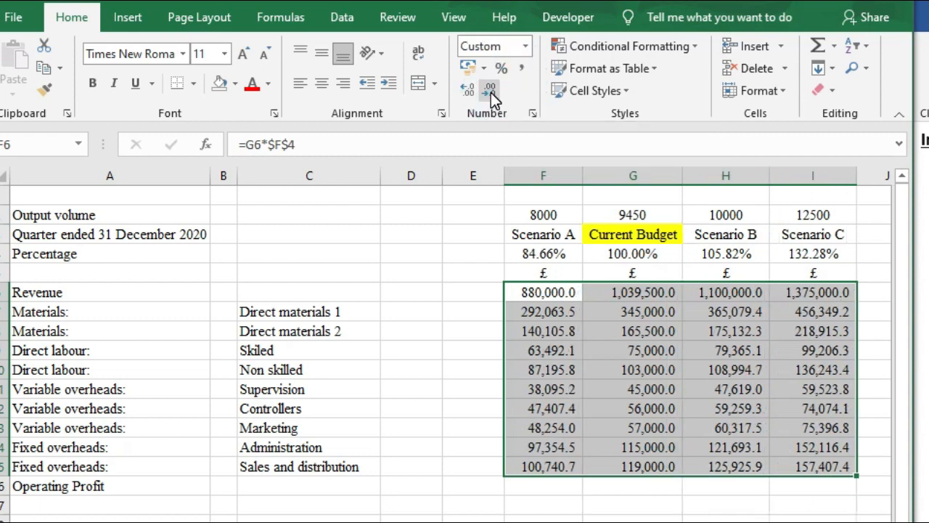
left_click(491, 90)
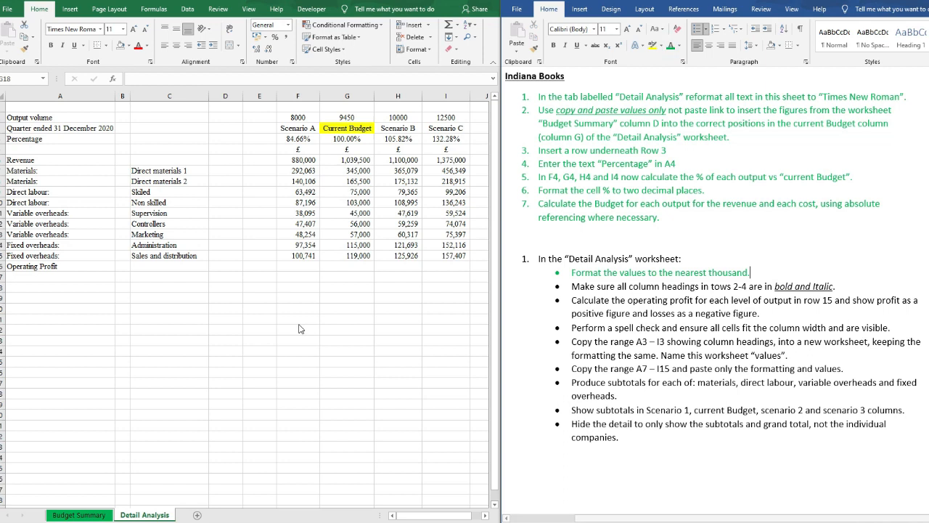
Make the column headings in A2:I4 bold and italic.
left_click(297, 328)
type("r")
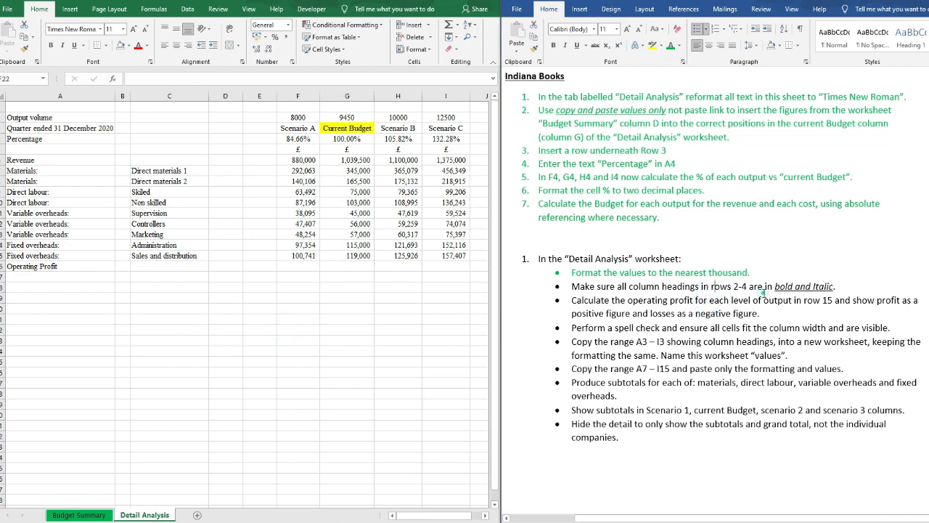
left_click(342, 299)
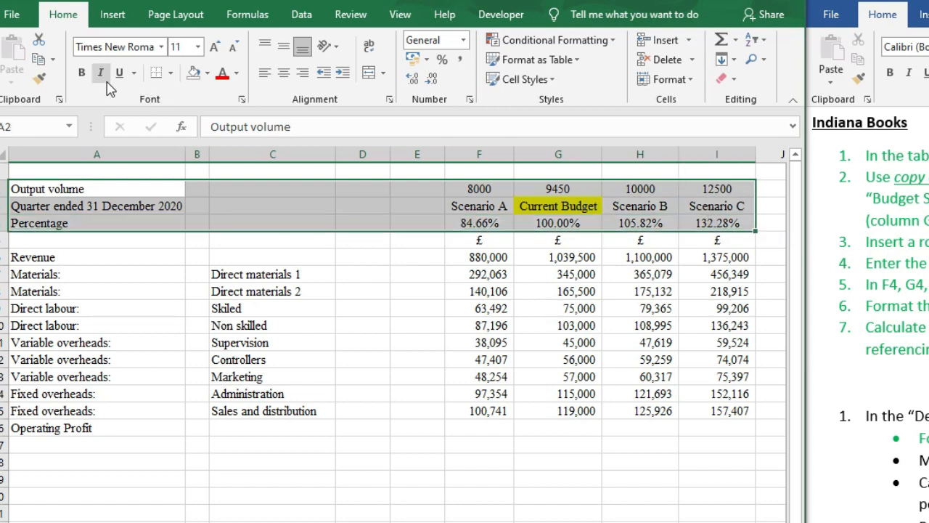
mouse_move(81, 72)
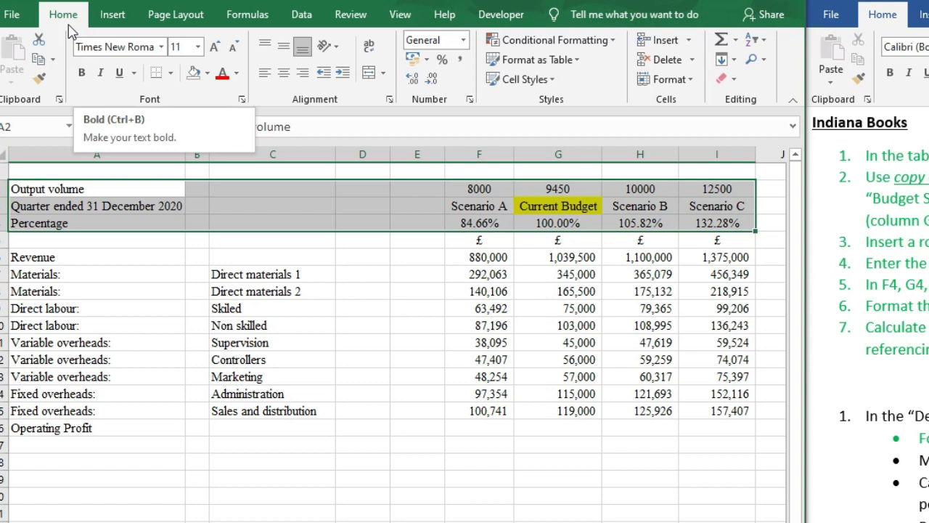
mouse_move(118, 95)
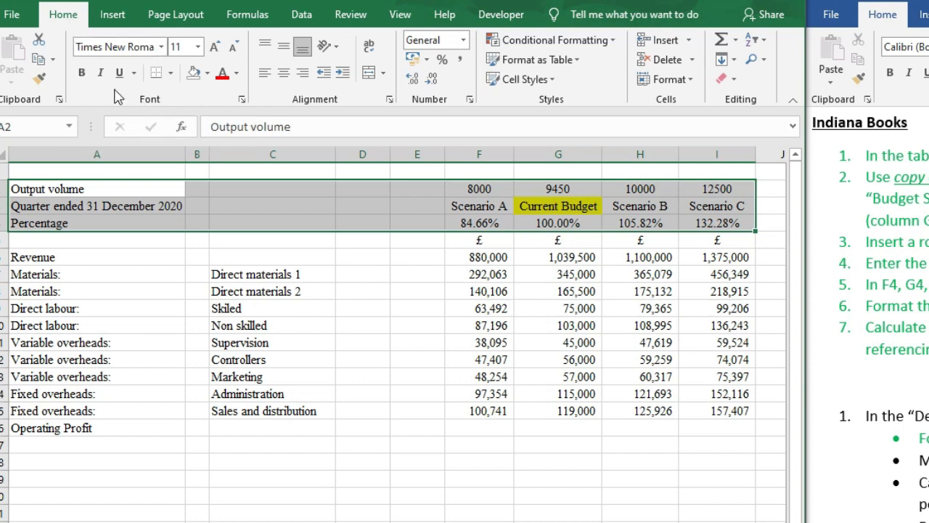
left_click(81, 73)
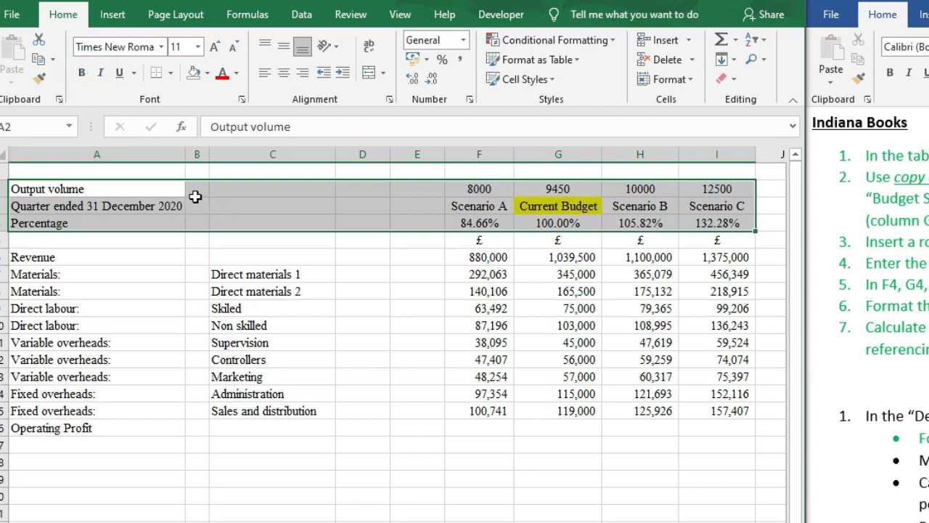
mouse_move(166, 198)
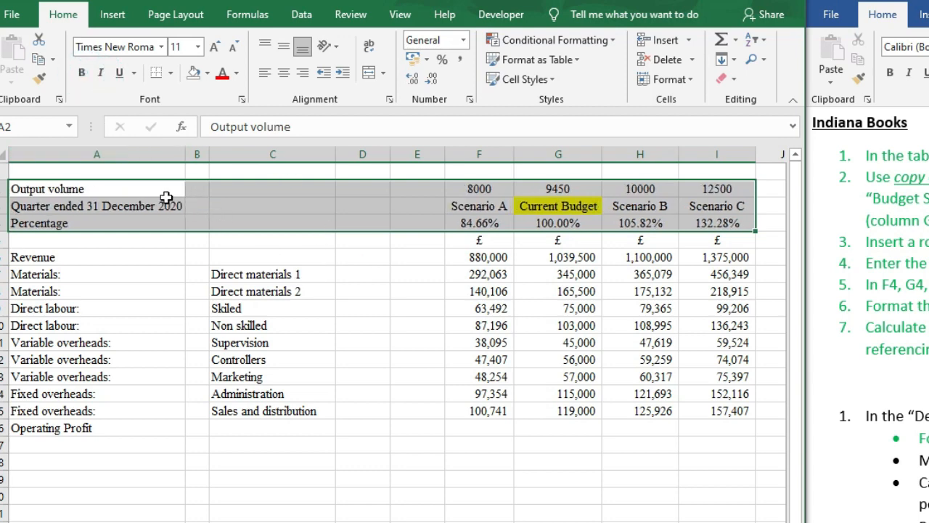
mouse_move(235, 244)
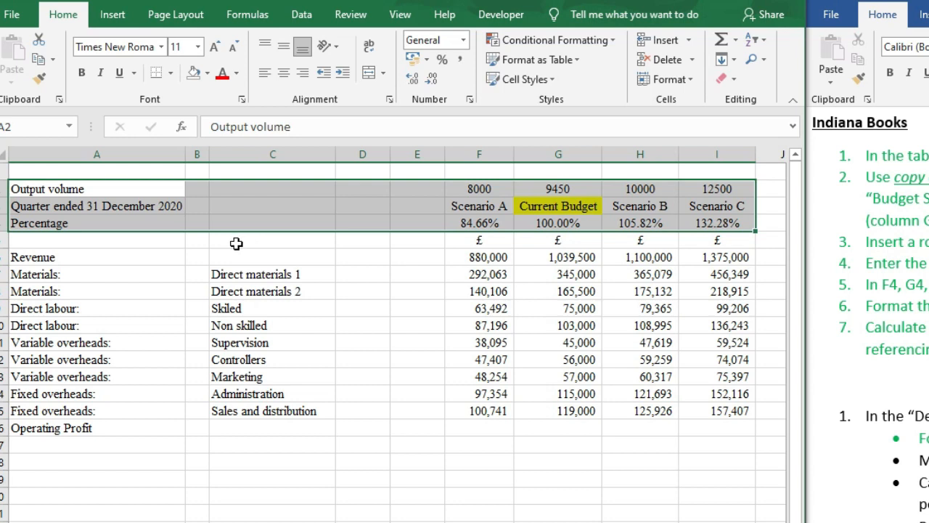
left_click(81, 73)
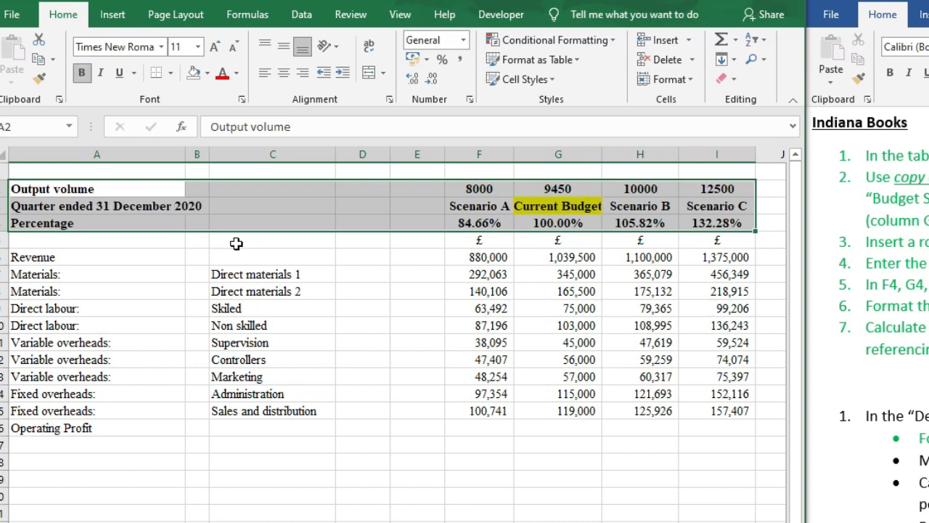
left_click(99, 73)
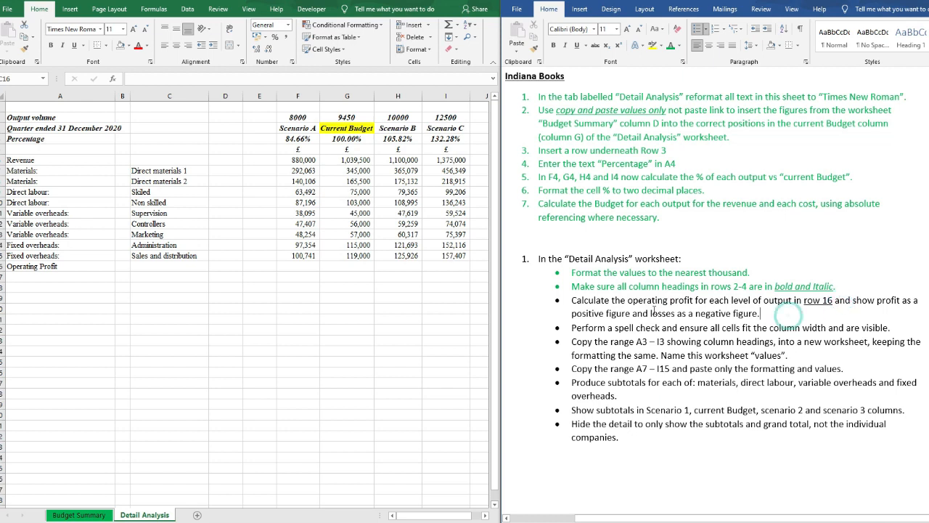
Enter =F6-SUM(F7:F15) in F16 for Scenario A's operating profit.
double_click(723, 313)
type("=")
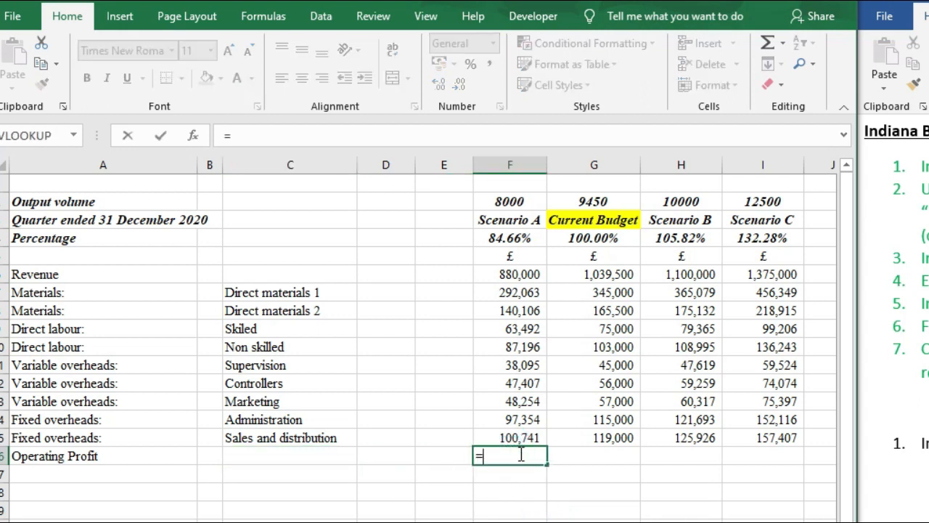
left_click(510, 274)
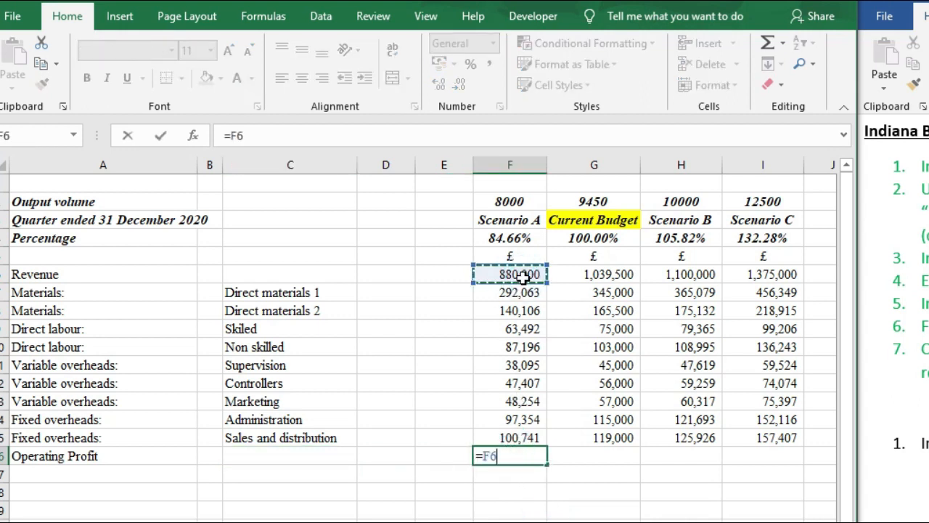
type("-")
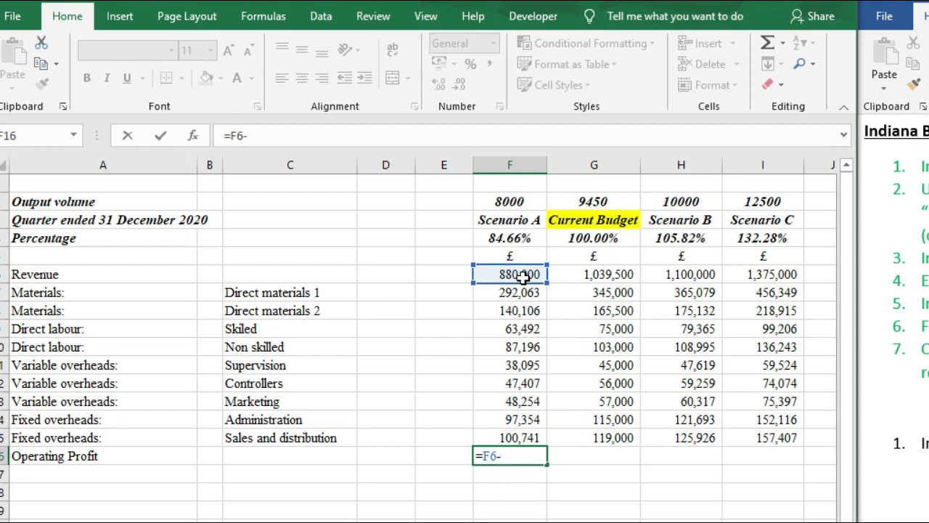
type("sum(")
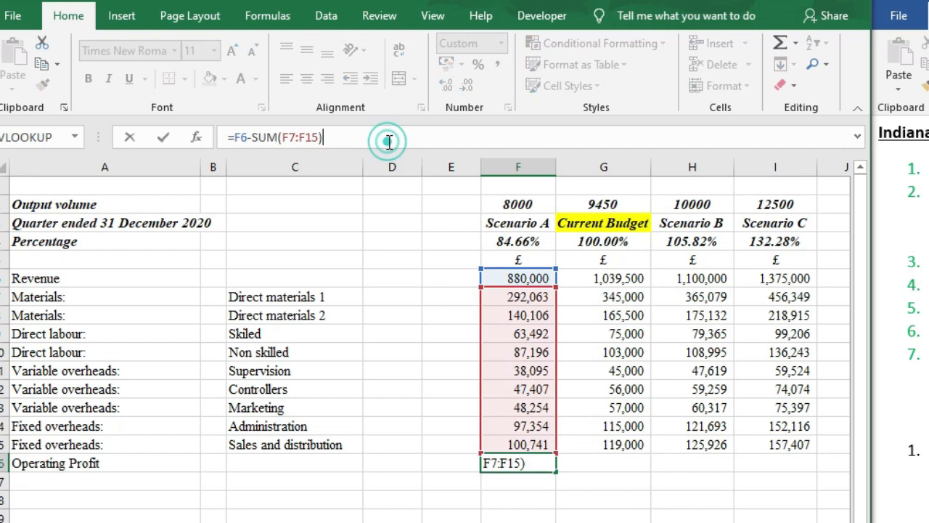
key("Return")
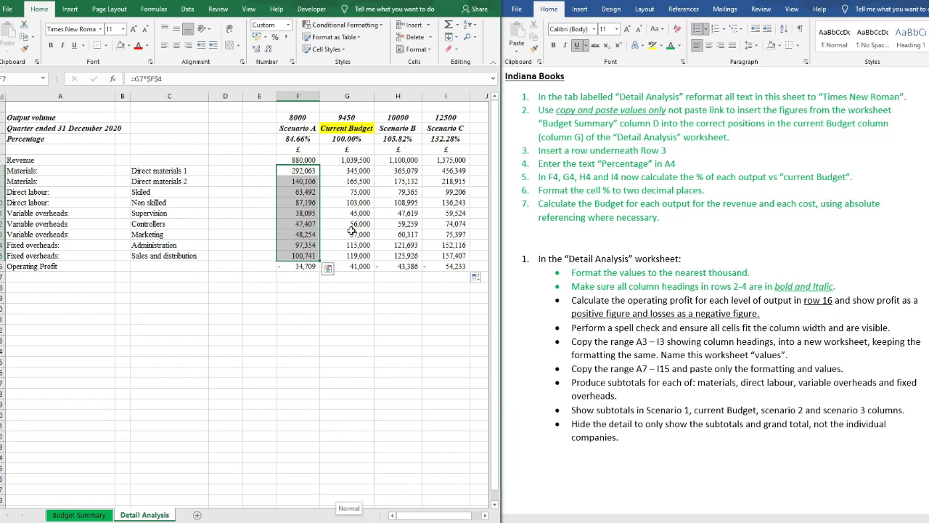
Fill the operating profit formula across to I16, giving -34,709, 41,000, 43,386, 54,233.
left_click(298, 160)
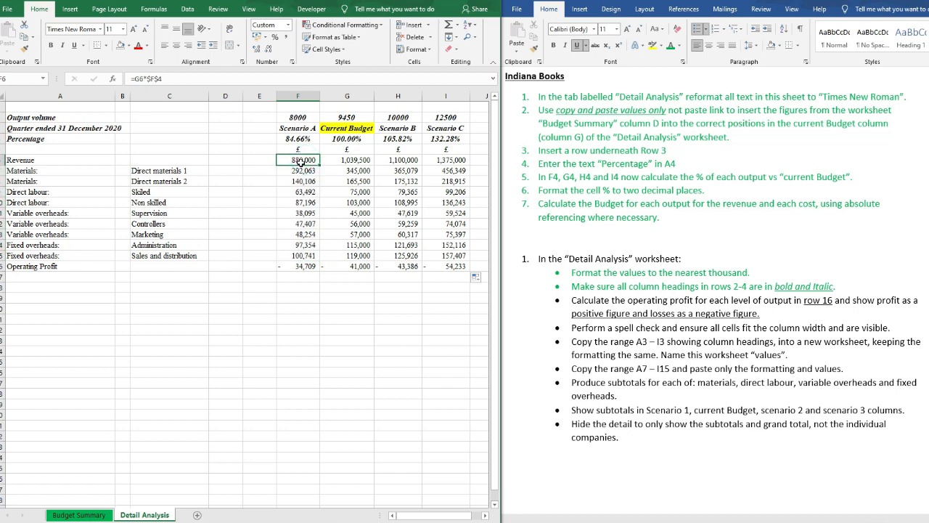
left_click(297, 172)
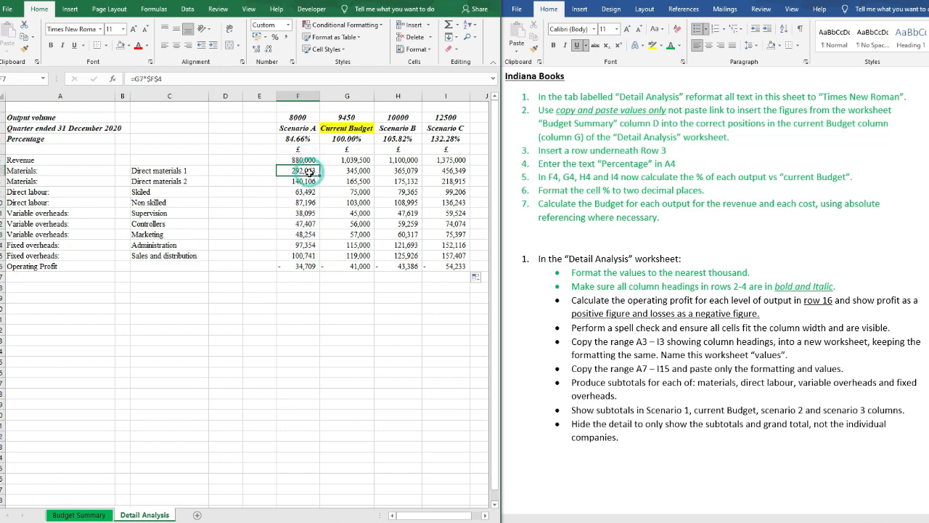
left_click_drag(297, 172, 298, 256)
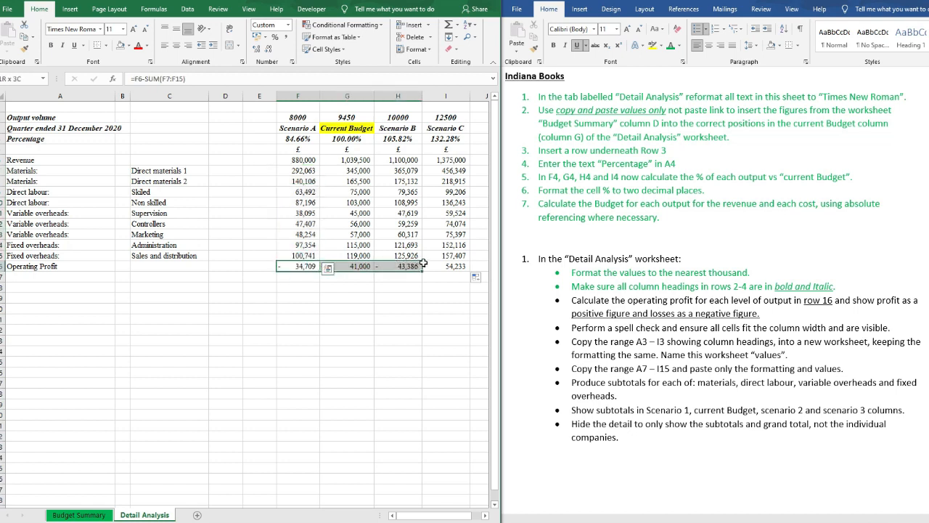
left_click(349, 274)
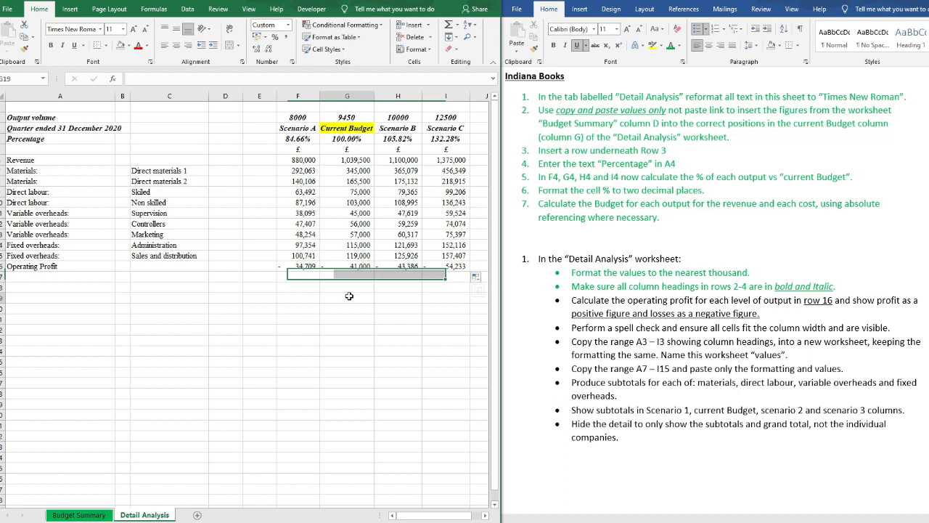
left_click(298, 266)
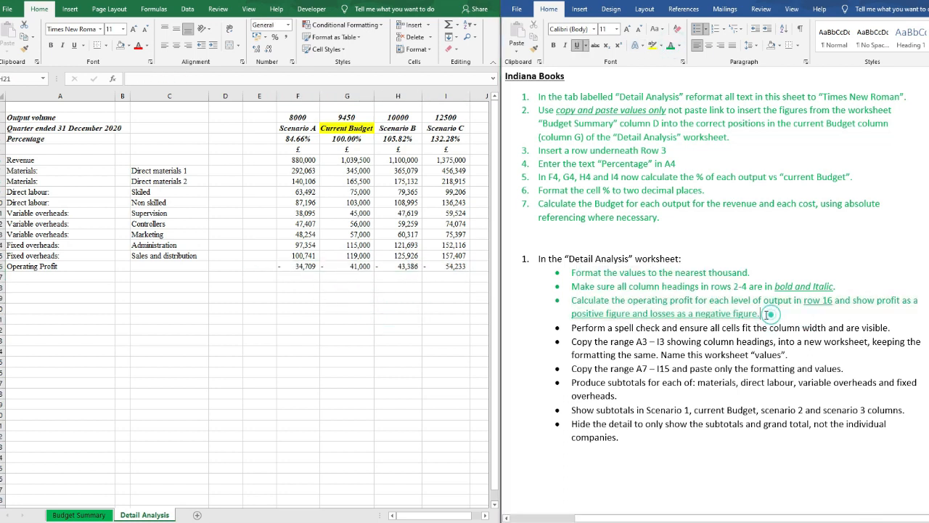
left_click(398, 318)
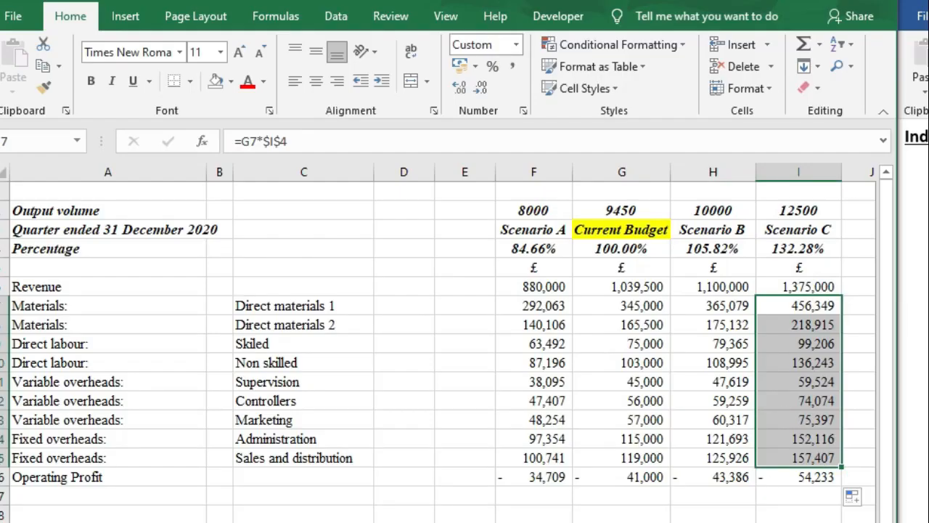
Confirm the row 16 Operating Profit figures and widen columns so every value shows fully.
left_click(641, 493)
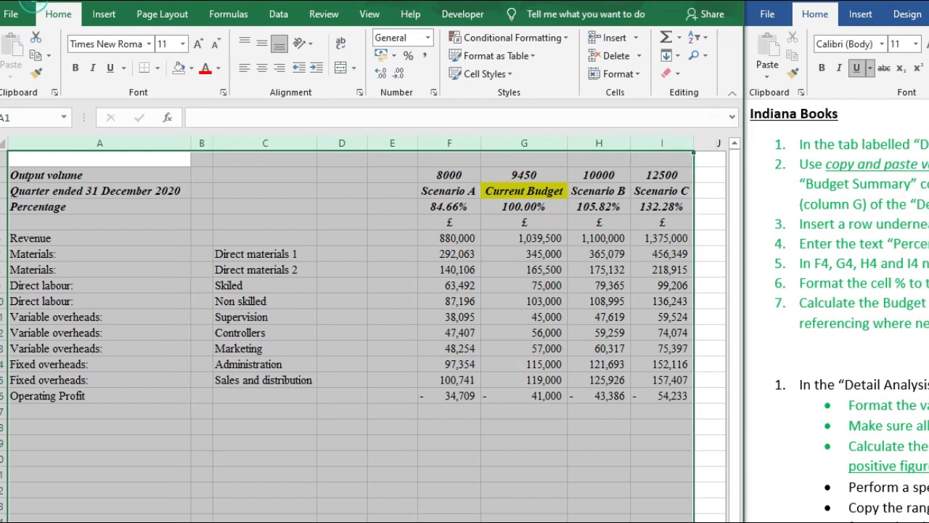
left_click(662, 142)
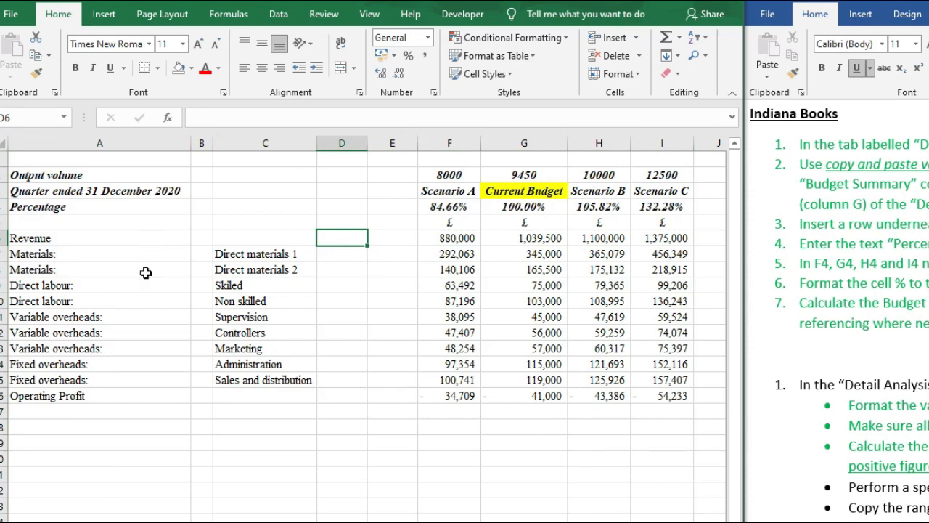
left_click_drag(99, 317, 265, 317)
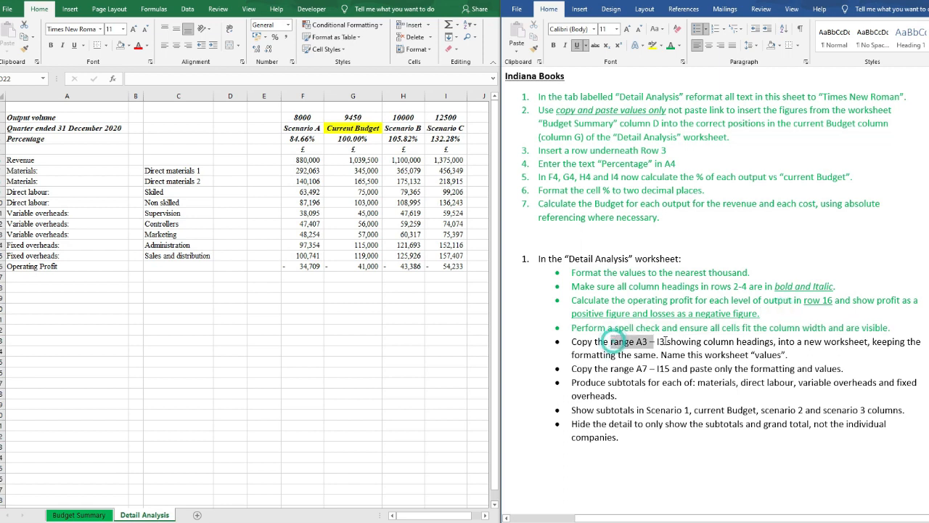
left_click(229, 328)
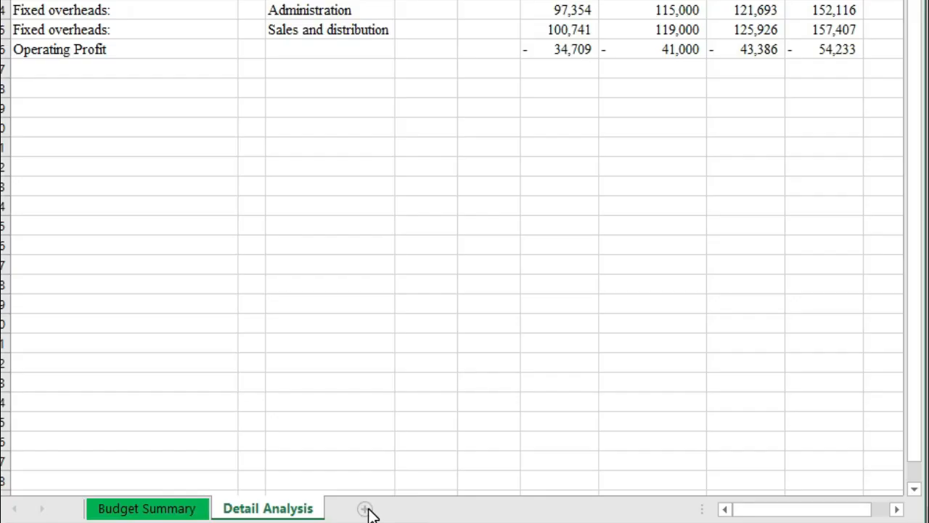
Create a 'values' sheet and paste the A3:I3 headings from Detail Analysis with source formatting.
left_click(366, 508)
type("values")
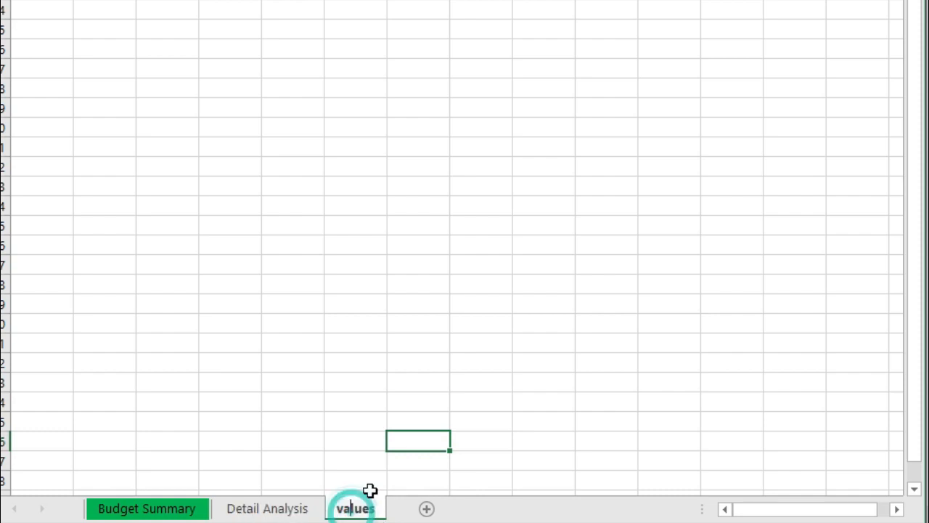
right_click(354, 508)
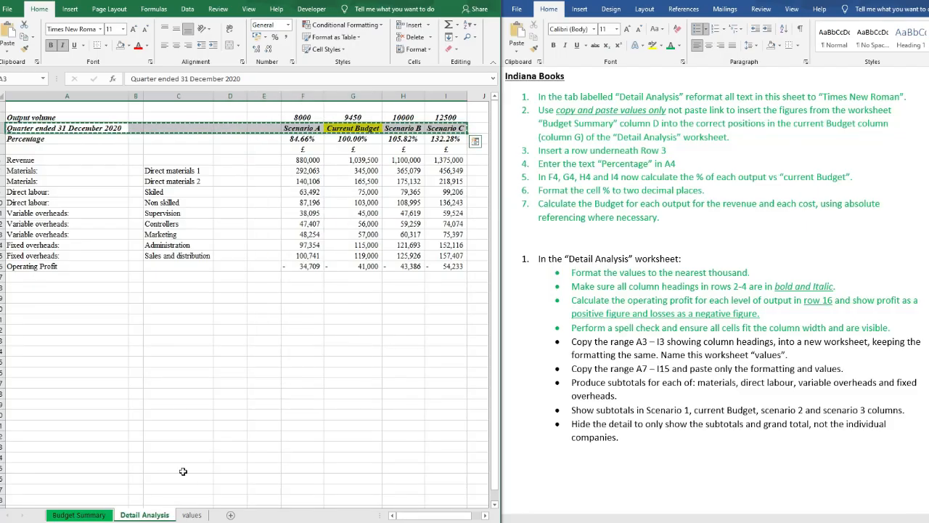
left_click(191, 514)
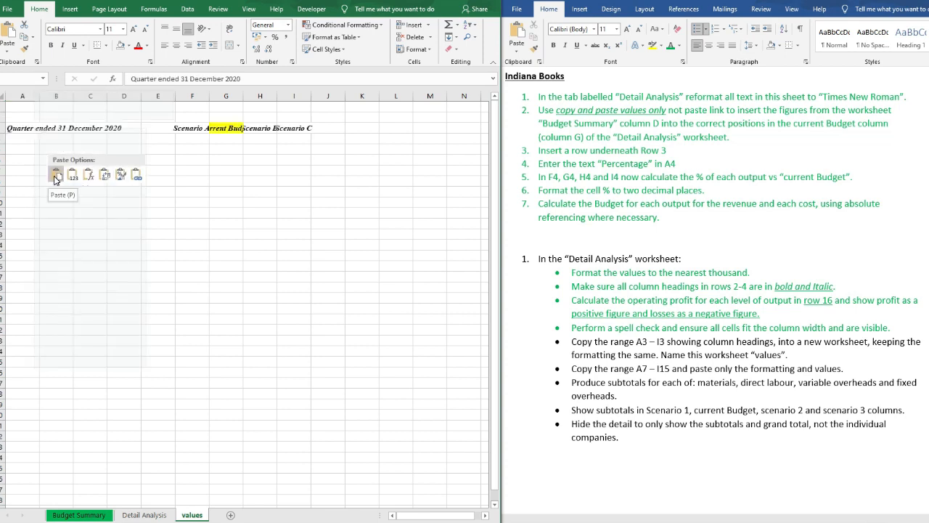
left_click(55, 175)
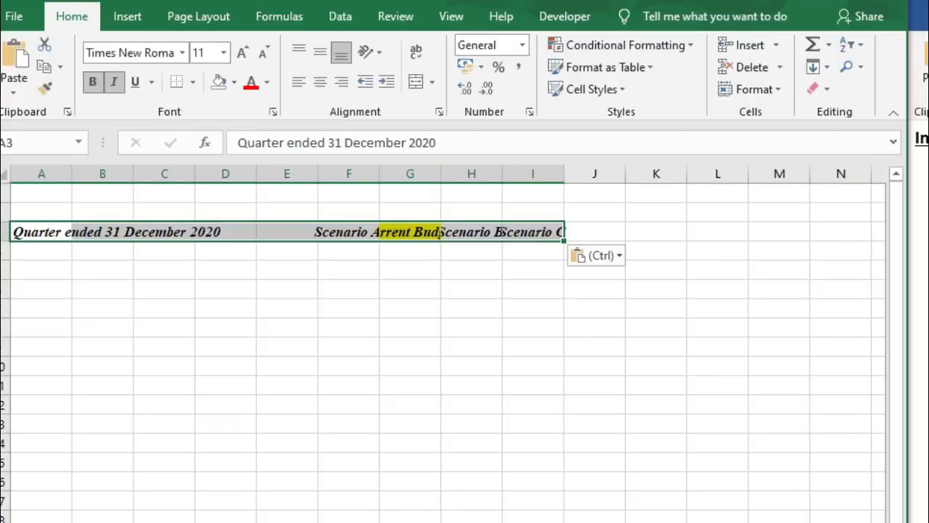
left_click(41, 175)
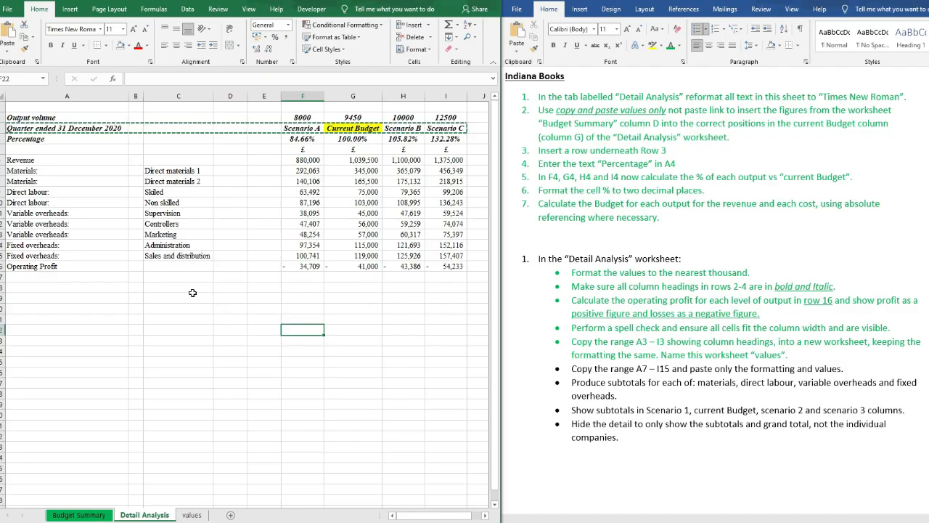
Copy Detail Analysis A7:I15 and paste it as values with source formatting into rows 4–12.
left_click(177, 285)
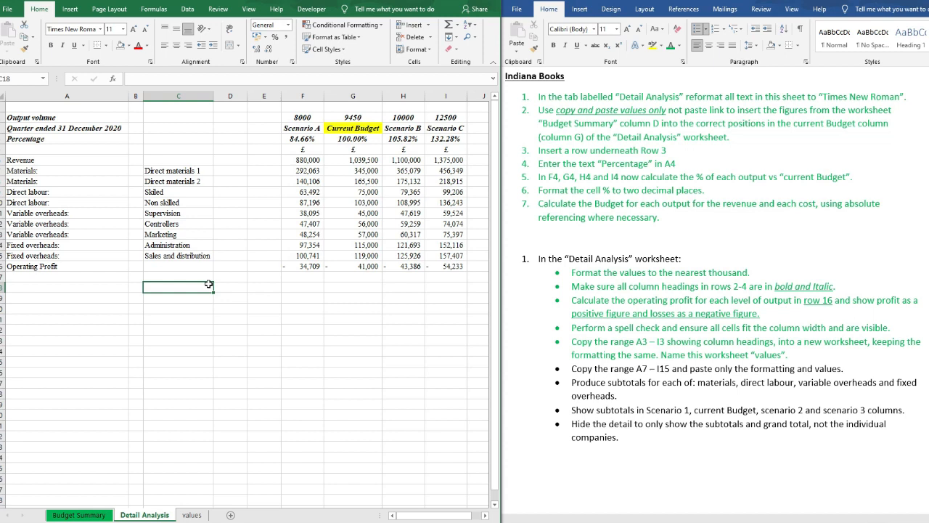
mouse_move(162, 194)
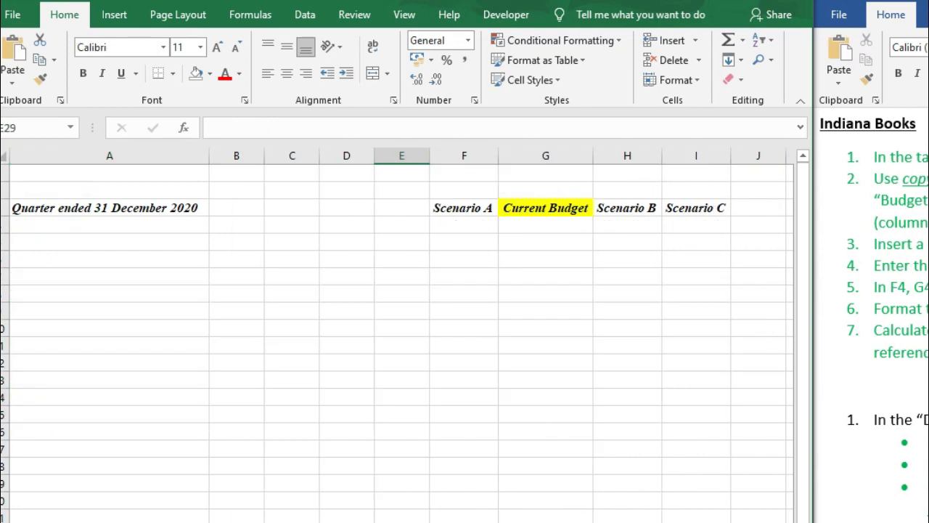
mouse_move(138, 229)
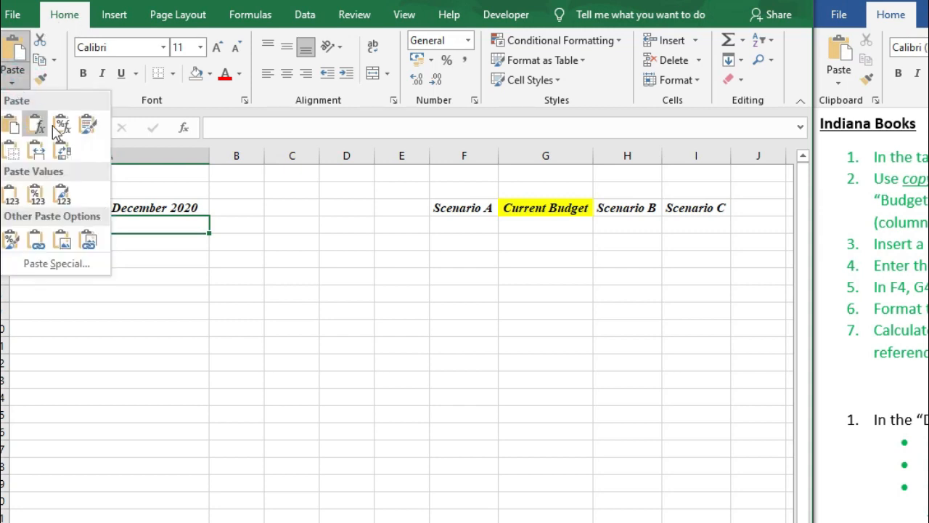
left_click(35, 195)
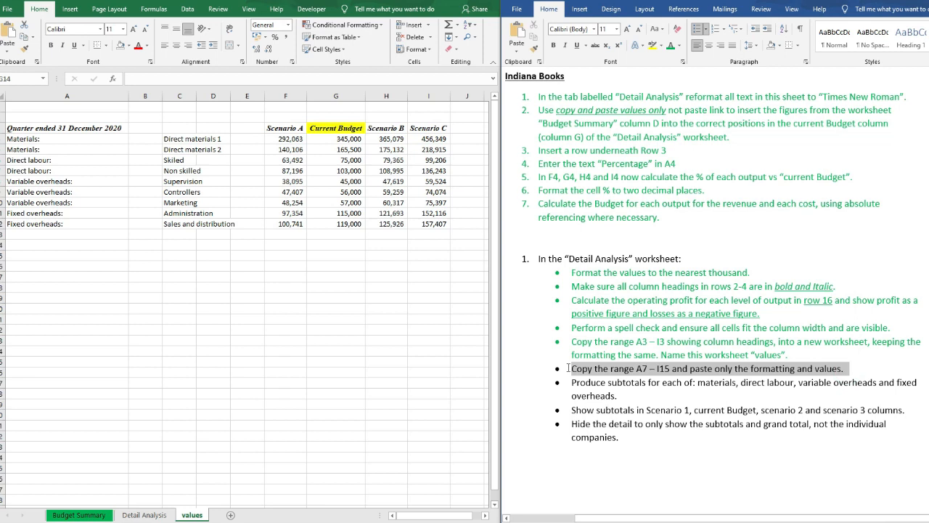
left_click(646, 369)
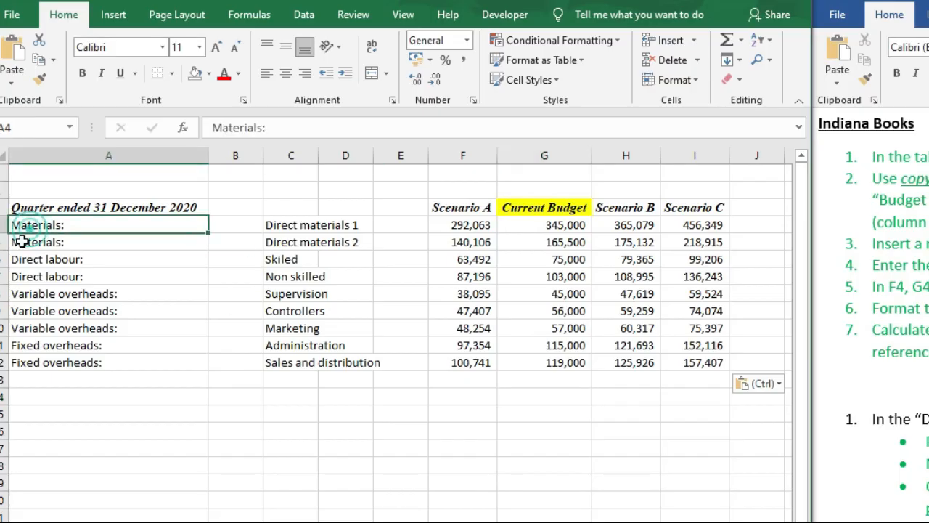
Insert a Subtotal row under the materials group and sum its two amounts with =SUM().
right_click(109, 259)
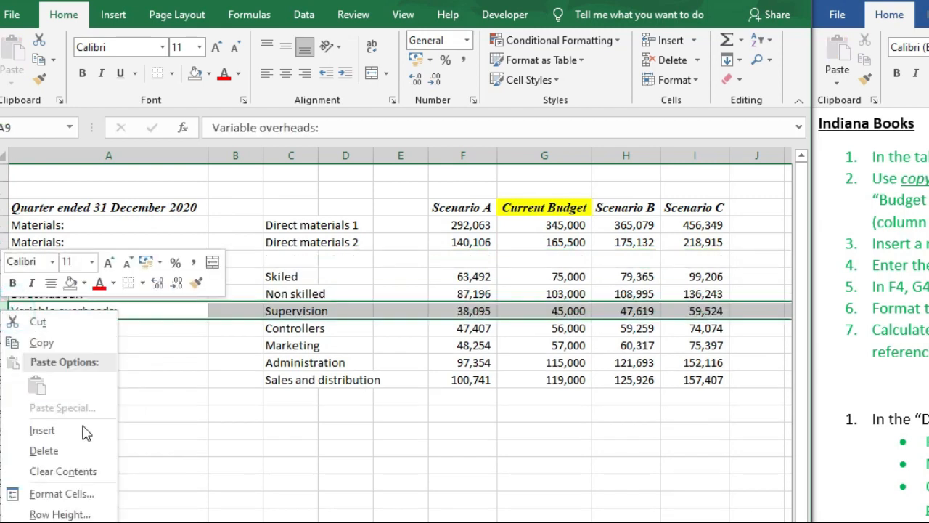
left_click(41, 430)
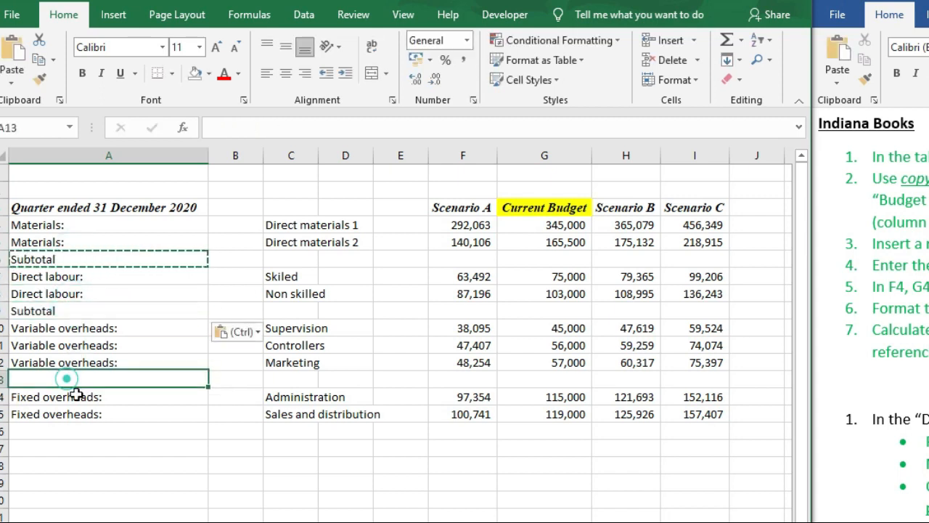
left_click(400, 259)
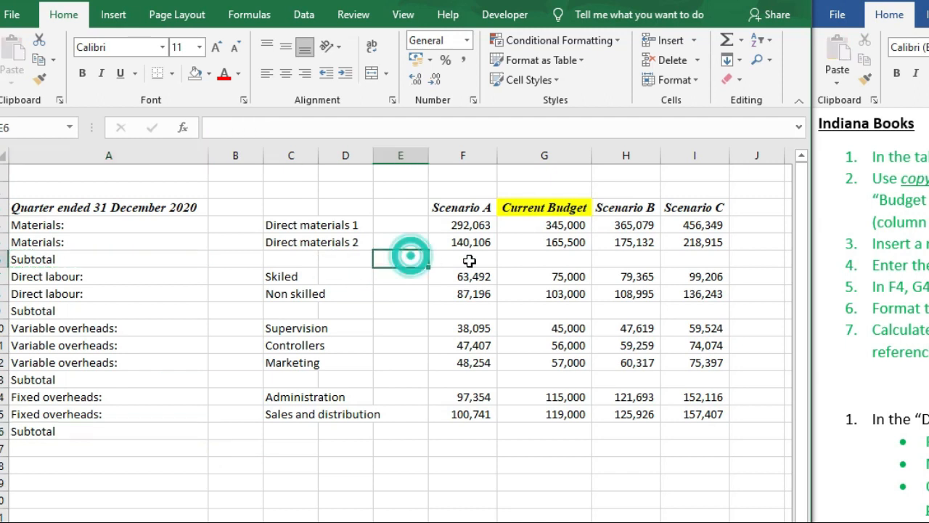
type("=s")
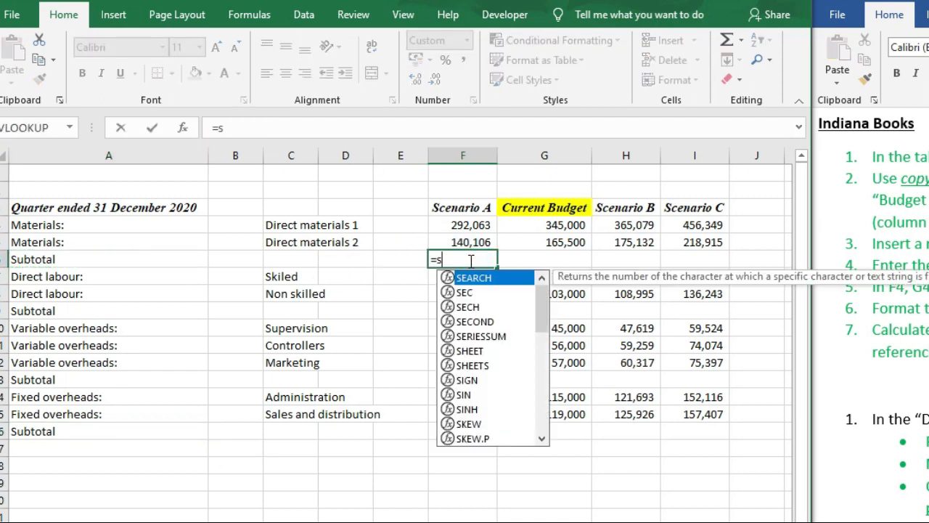
type("um(")
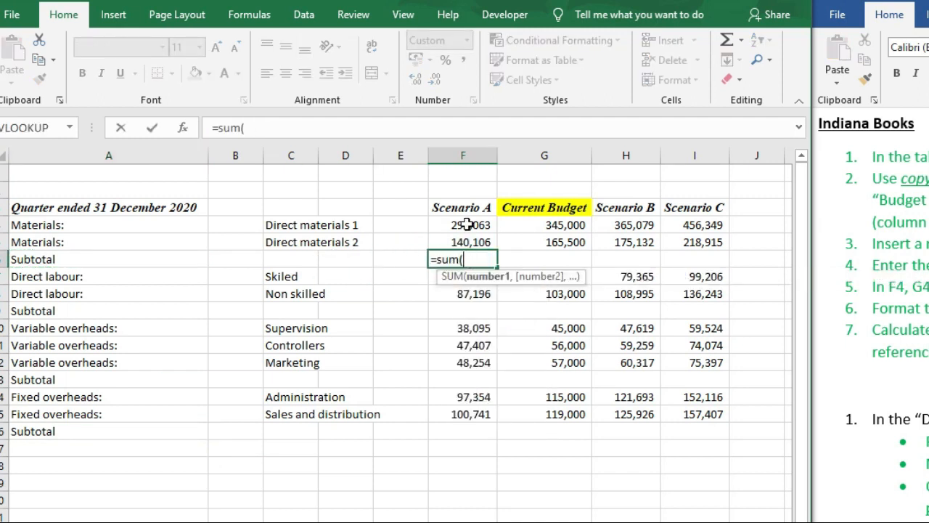
left_click_drag(461, 223, 462, 241)
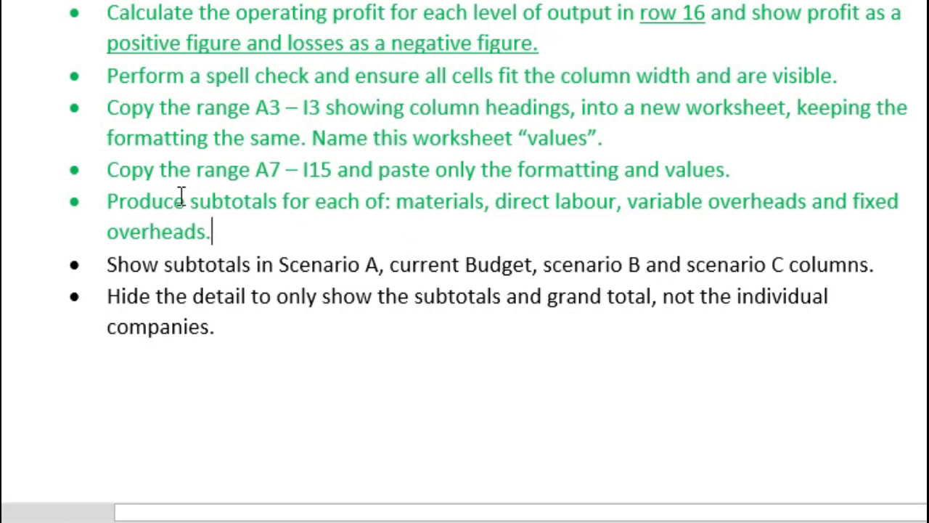
mouse_move(259, 232)
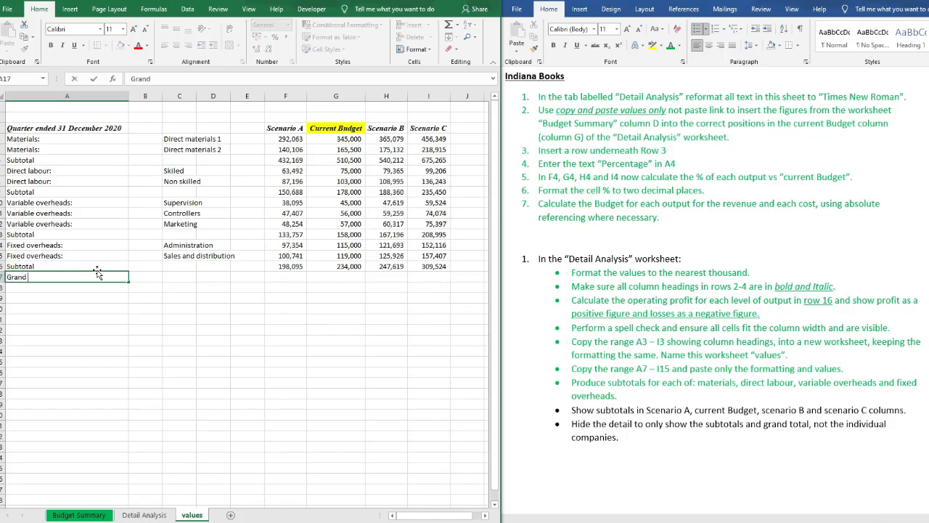
Label row 17 Grand Total and build =F6+F9+F13+F16 adding the four subtotals.
type("Total")
left_click(285, 276)
type("=")
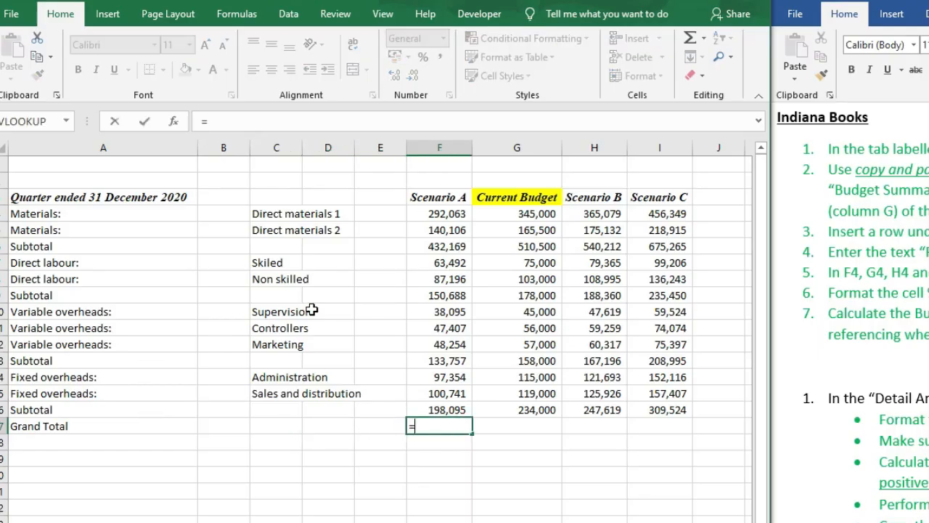
left_click(438, 245)
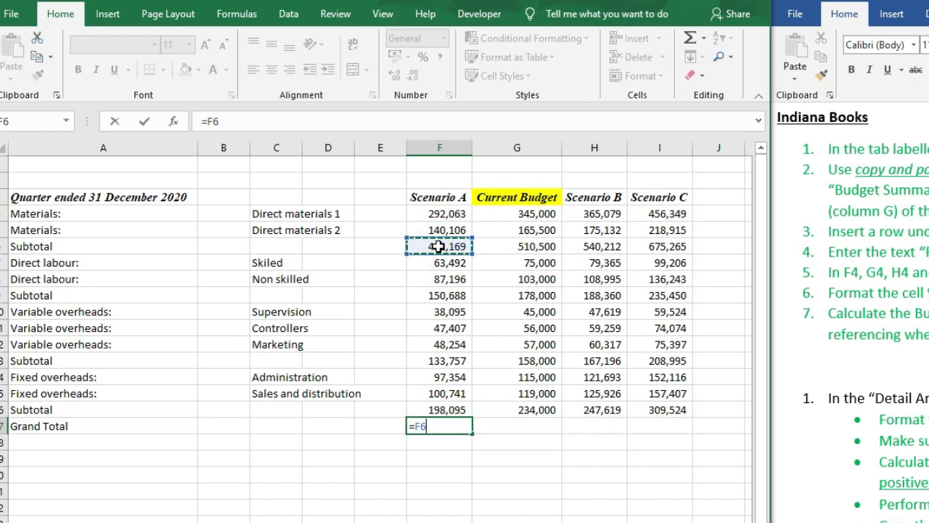
left_click(438, 295)
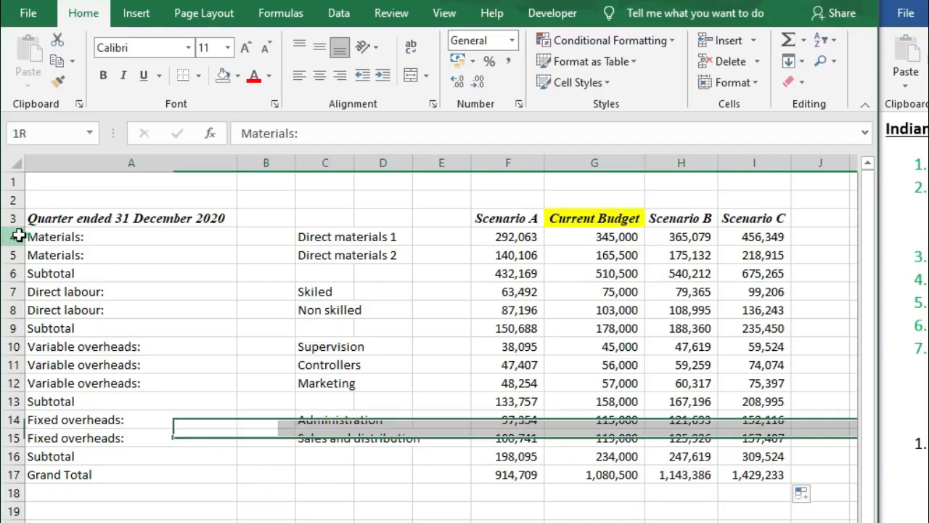
Group the two materials detail rows using Data > Outline > Group.
left_click_drag(13, 235, 13, 256)
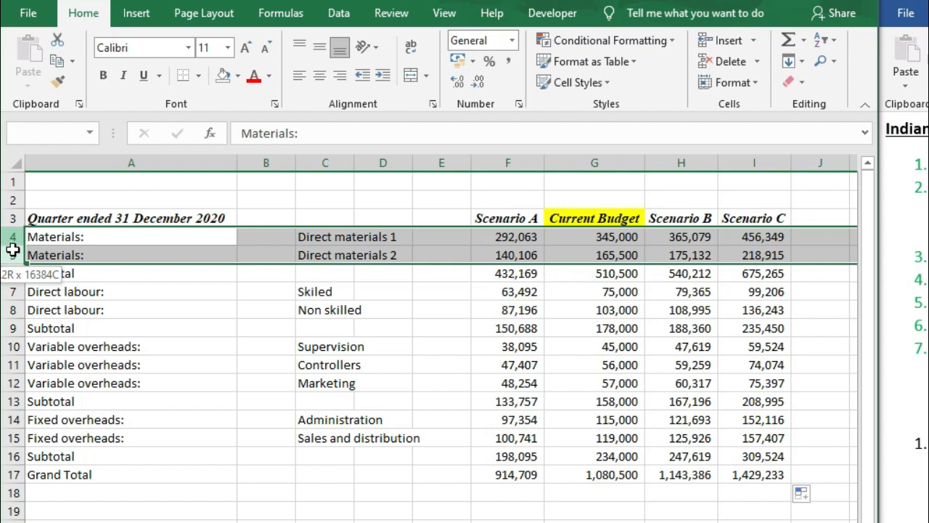
right_click(12, 250)
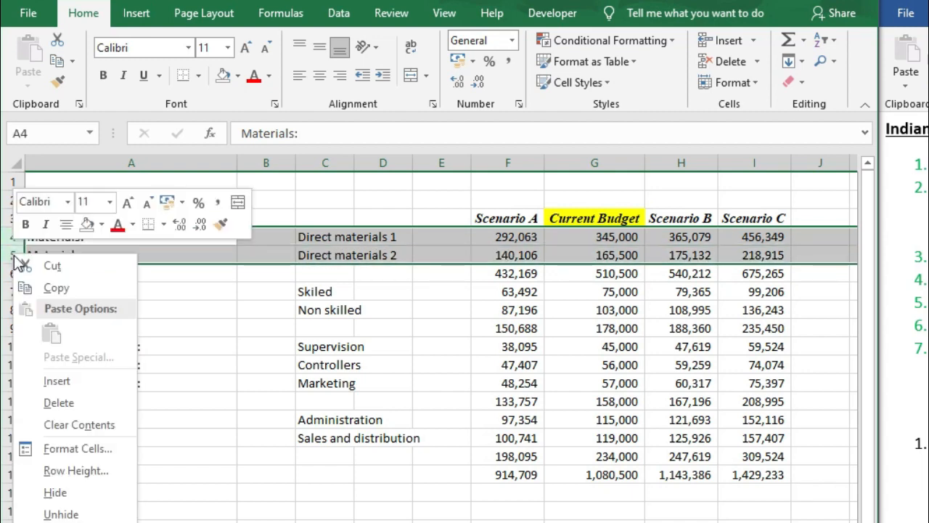
left_click(58, 403)
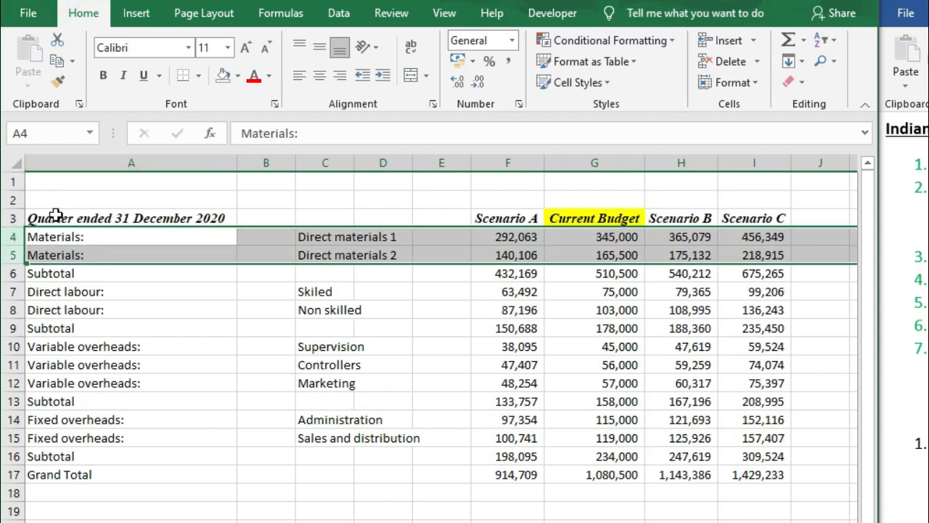
left_click(340, 14)
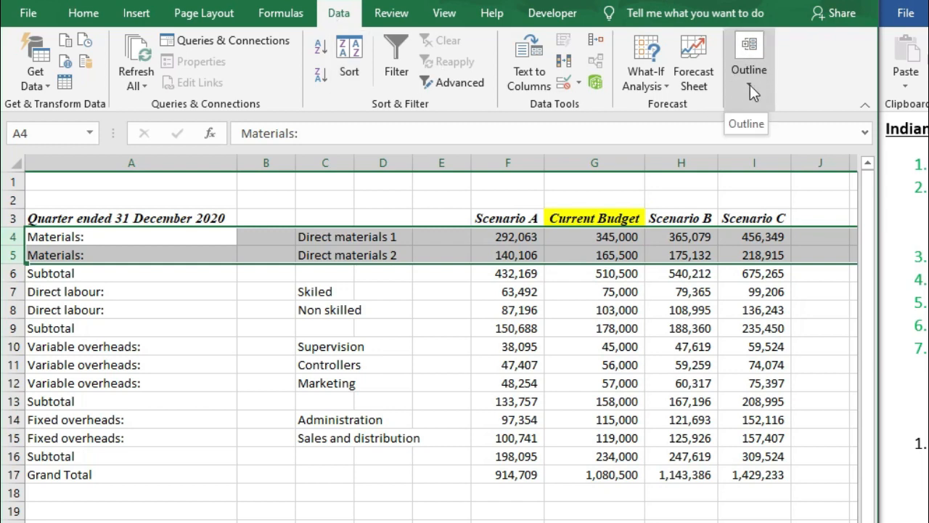
left_click(750, 61)
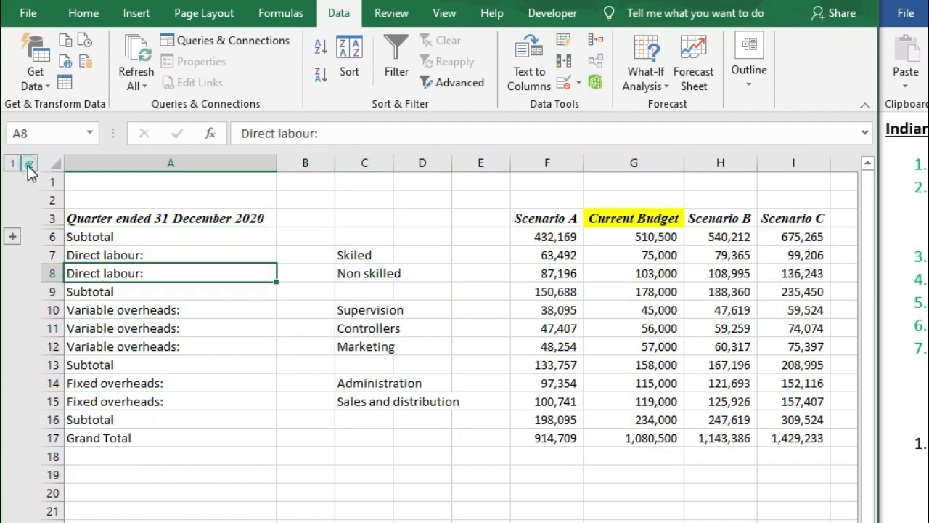
Group the labour and overhead detail rows, then collapse to outline level 1 showing only totals.
left_click(29, 163)
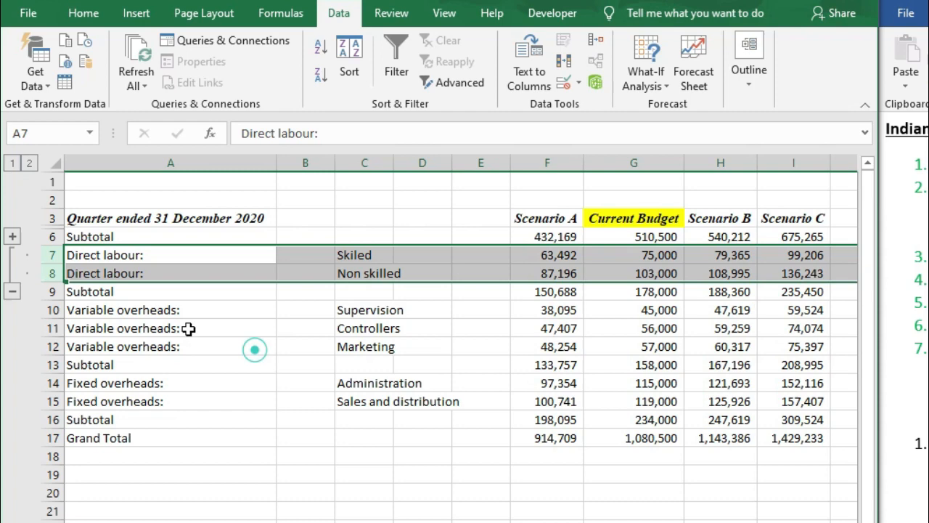
left_click(749, 61)
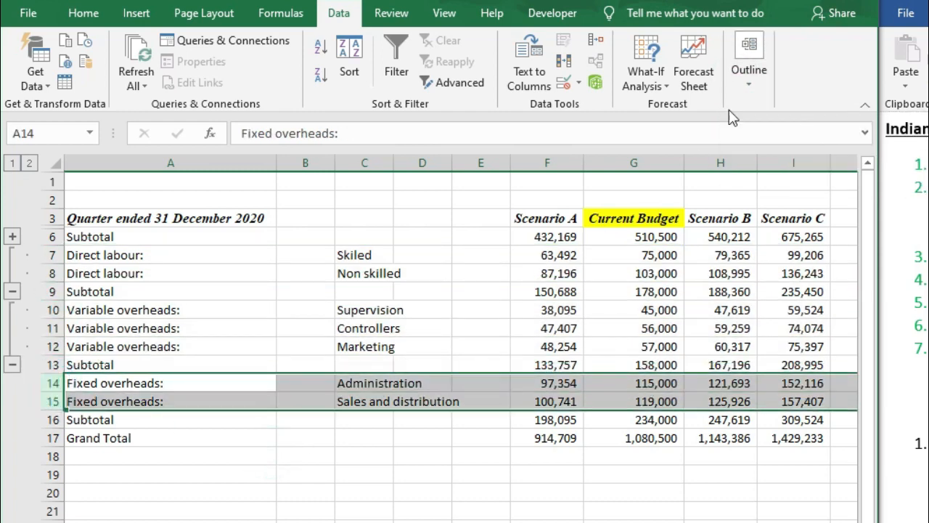
left_click(365, 256)
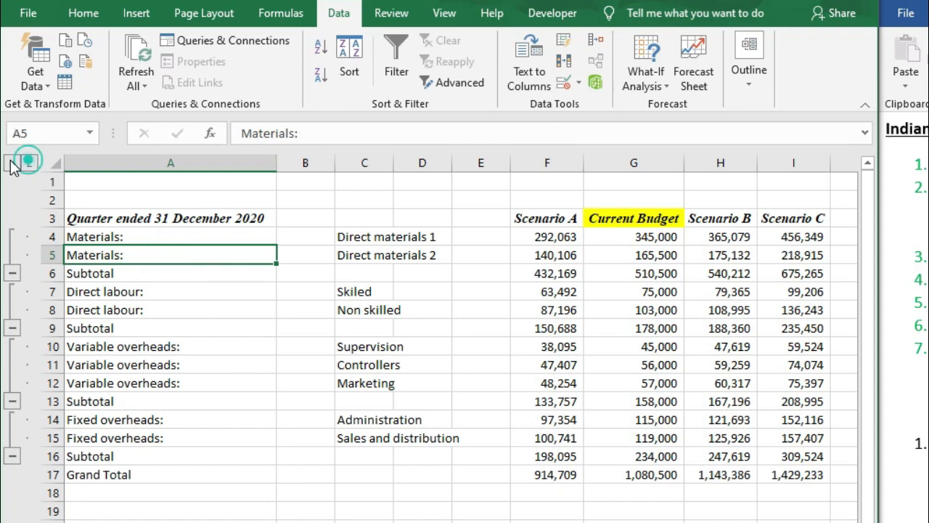
left_click(31, 162)
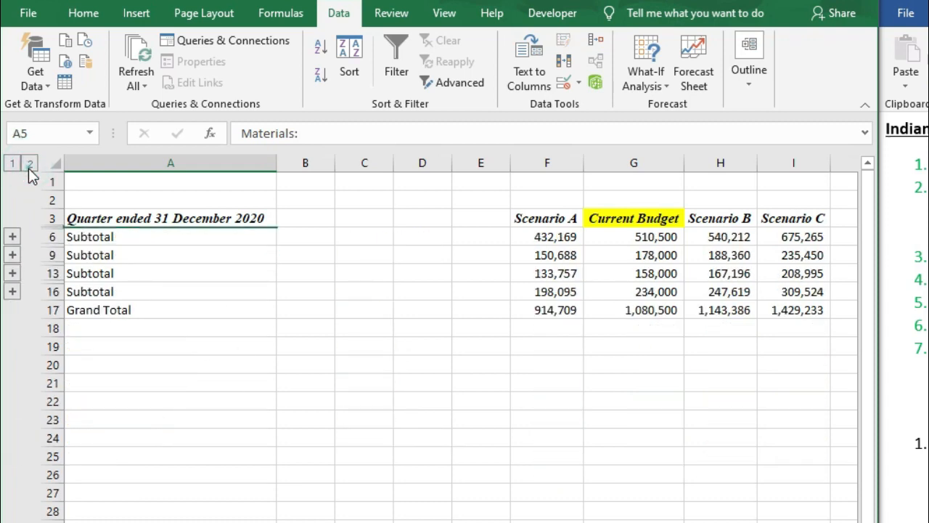
left_click(363, 384)
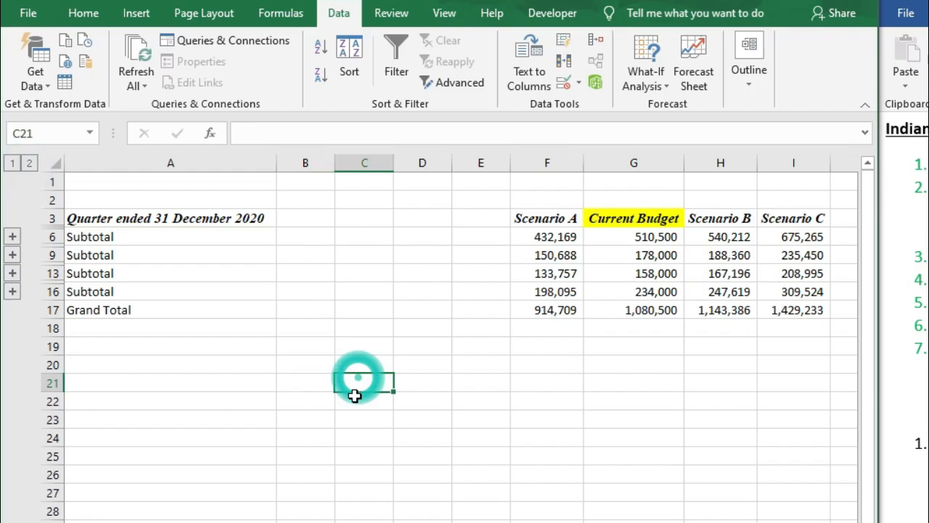